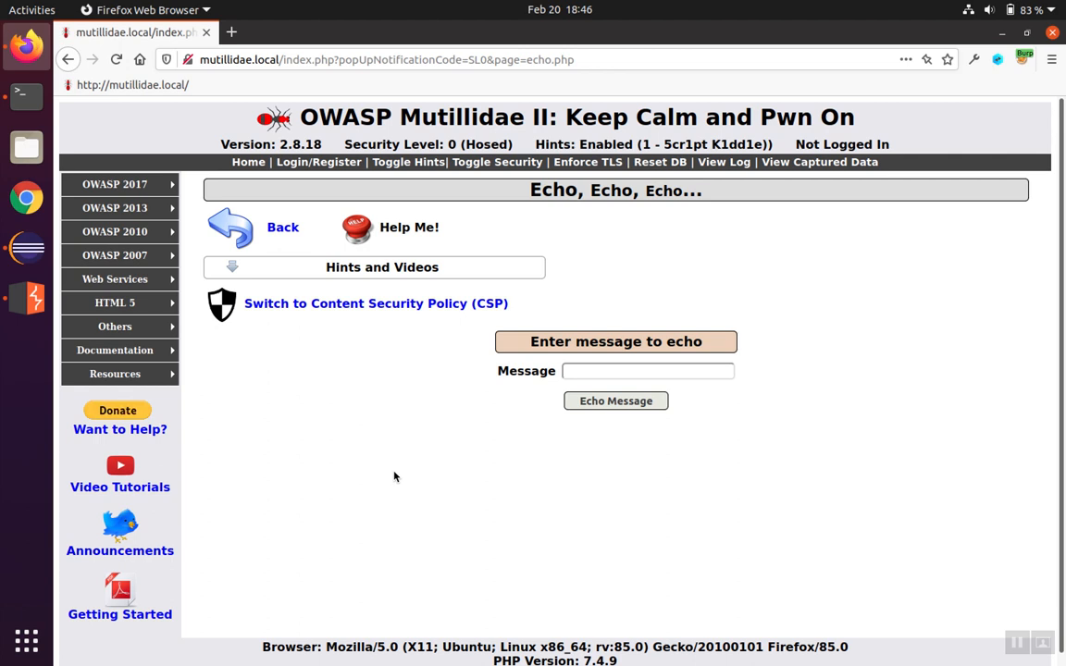
{"action": "mouse_move", "coordinate": [507, 429]}
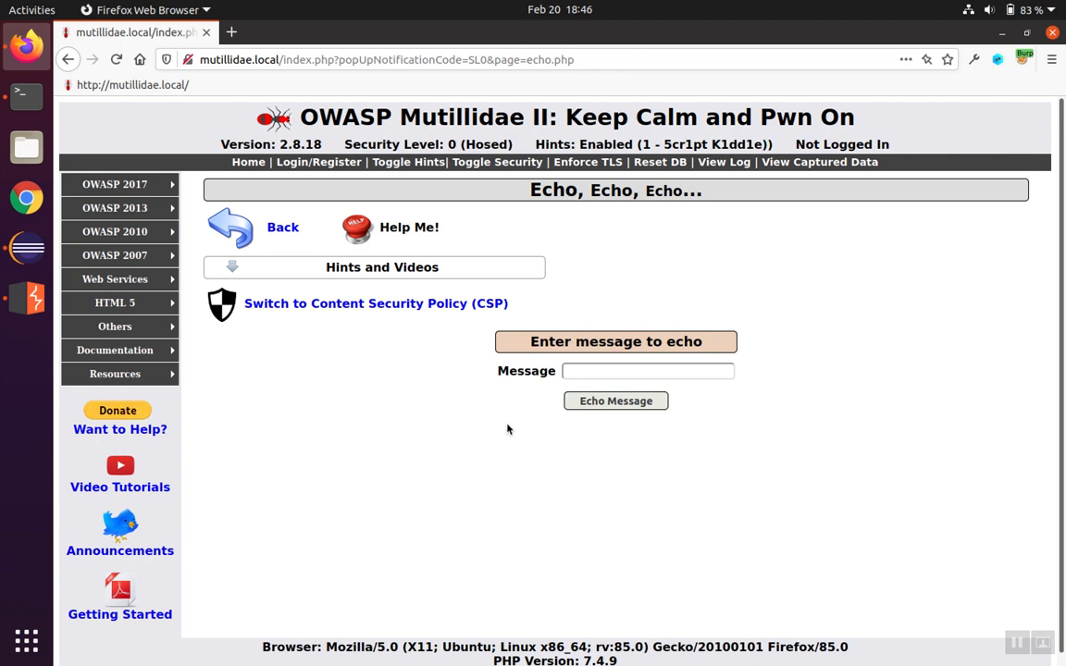
{"action": "mouse_move", "coordinate": [596, 378]}
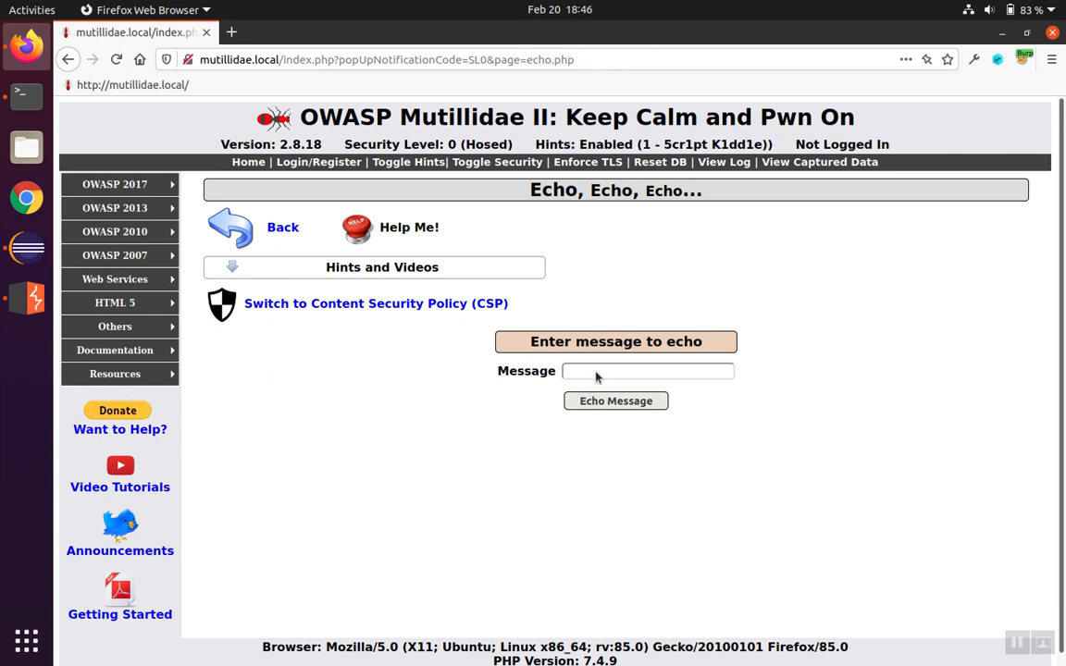
Step: Enter canary in the Message box on the Echo page without submitting
{"action": "left_click", "coordinate": [648, 370]}
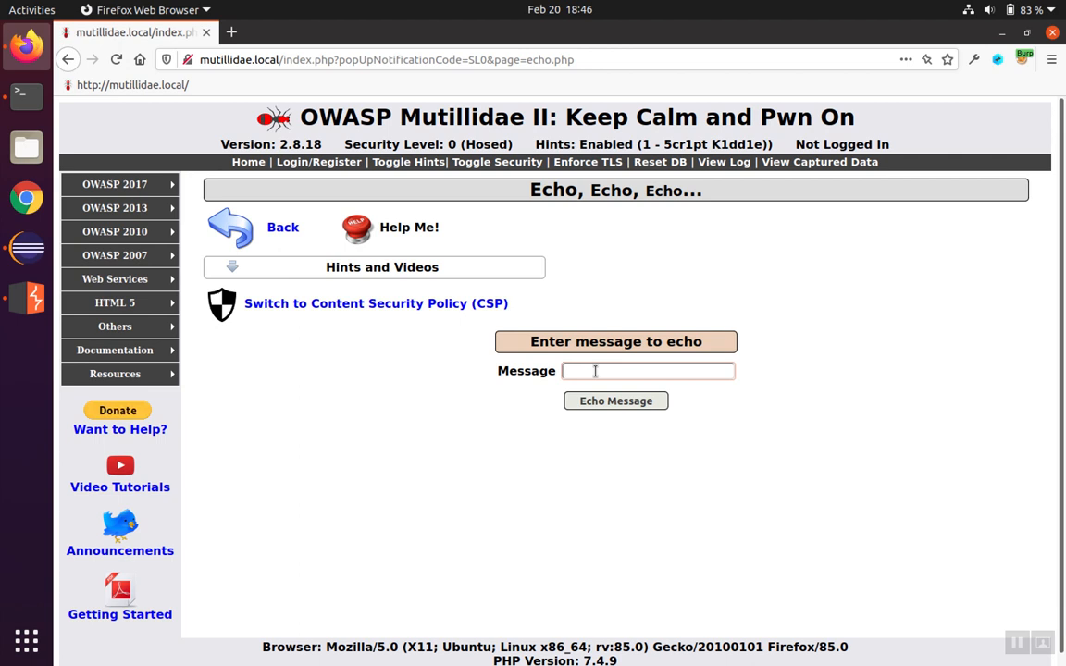
{"action": "type", "text": "canary"}
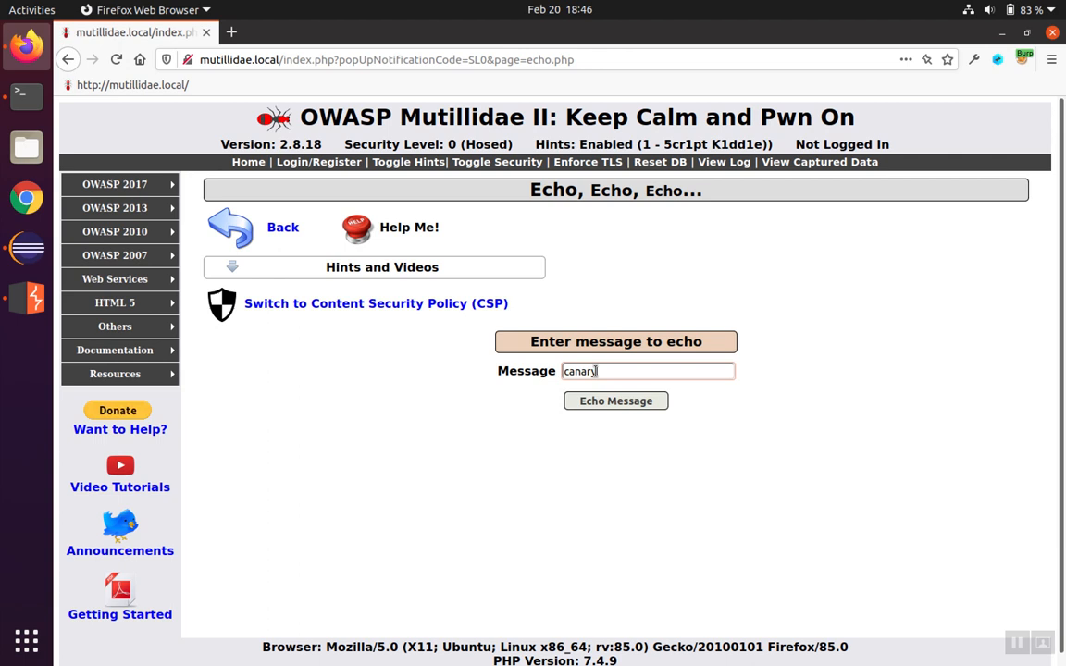
{"action": "mouse_move", "coordinate": [420, 340]}
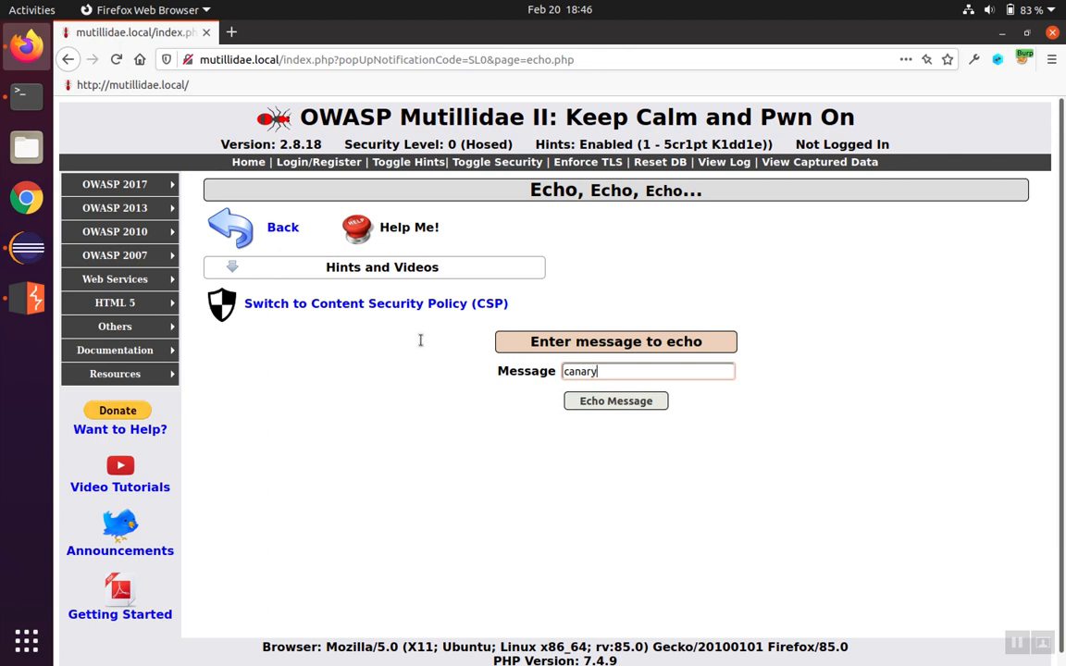
{"action": "mouse_move", "coordinate": [407, 400]}
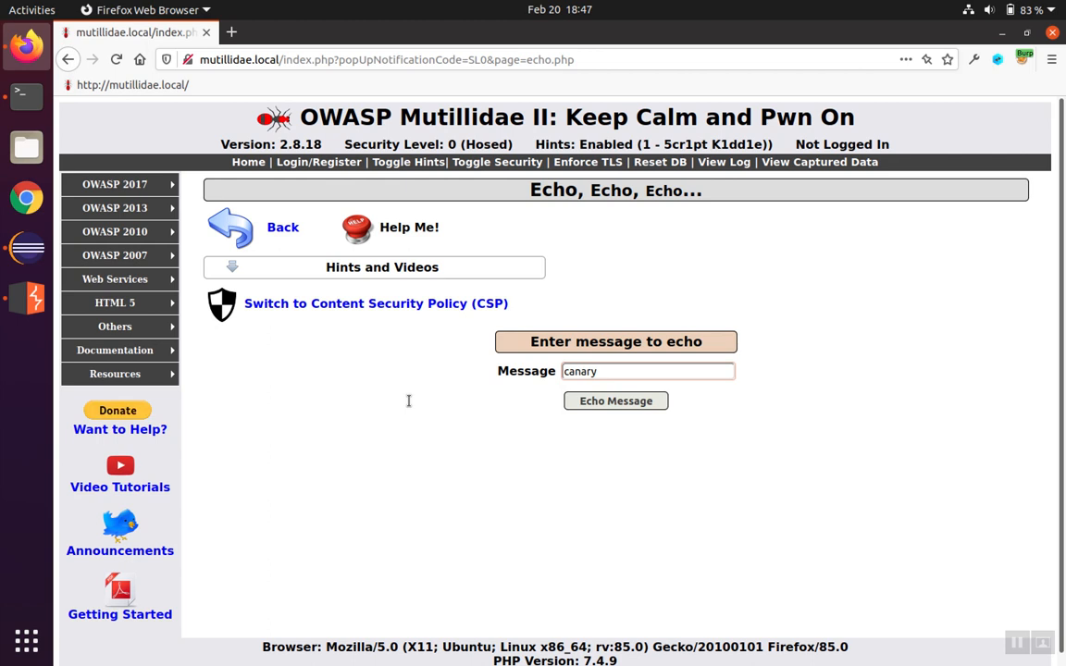
{"action": "mouse_move", "coordinate": [140, 346]}
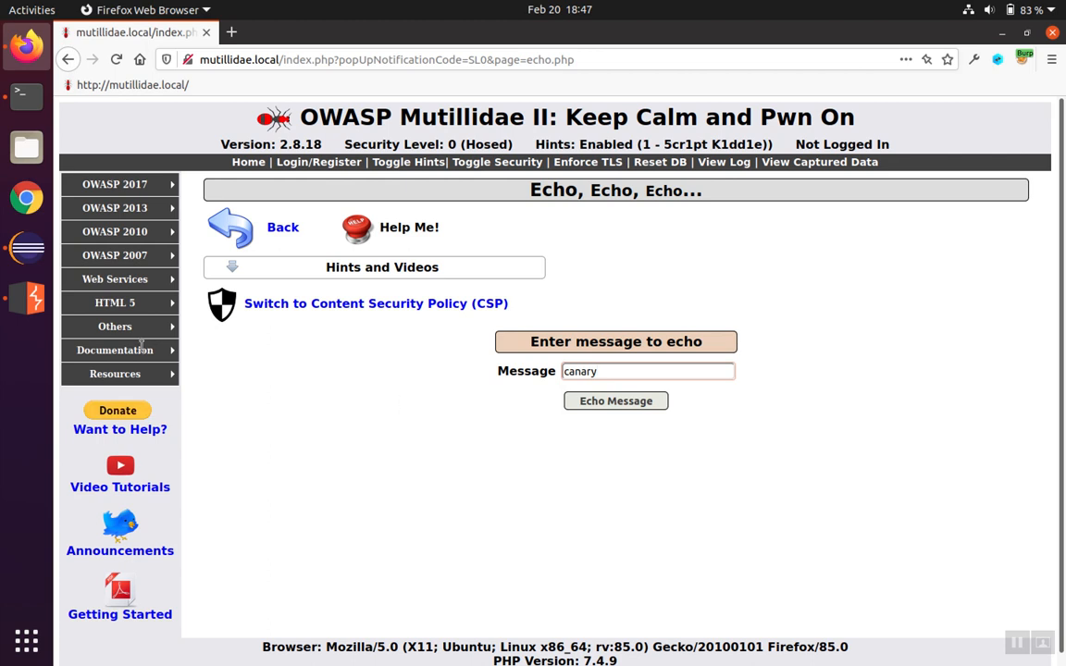
{"action": "mouse_move", "coordinate": [368, 384]}
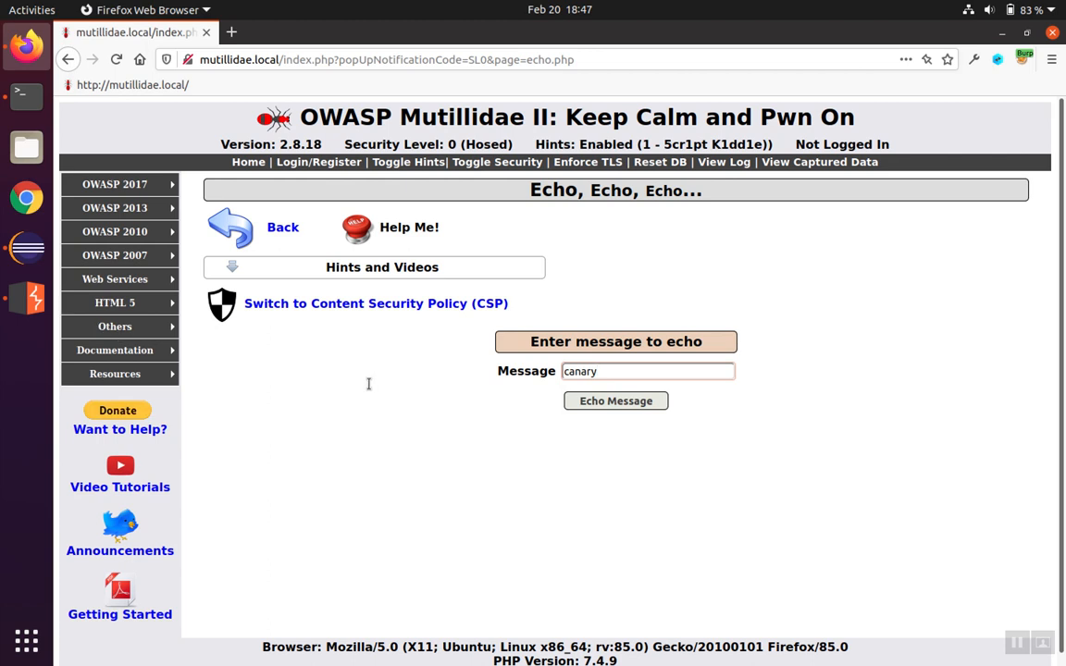
{"action": "mouse_move", "coordinate": [367, 411]}
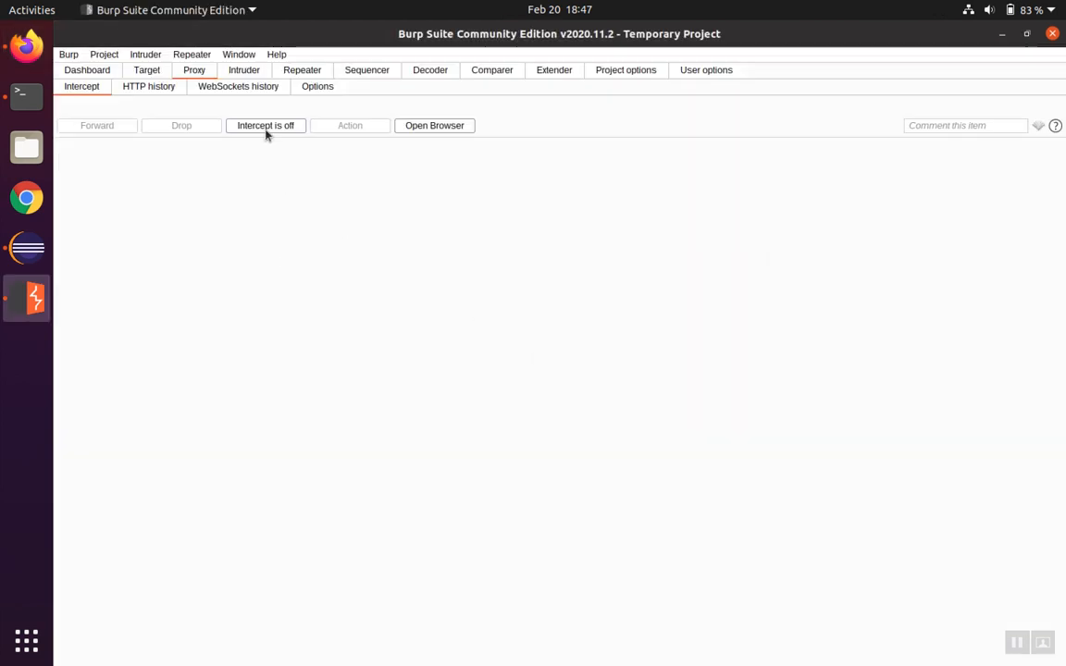
Step: Switch Intercept on and tick the rule to intercept server responses too
{"action": "left_click", "coordinate": [267, 126]}
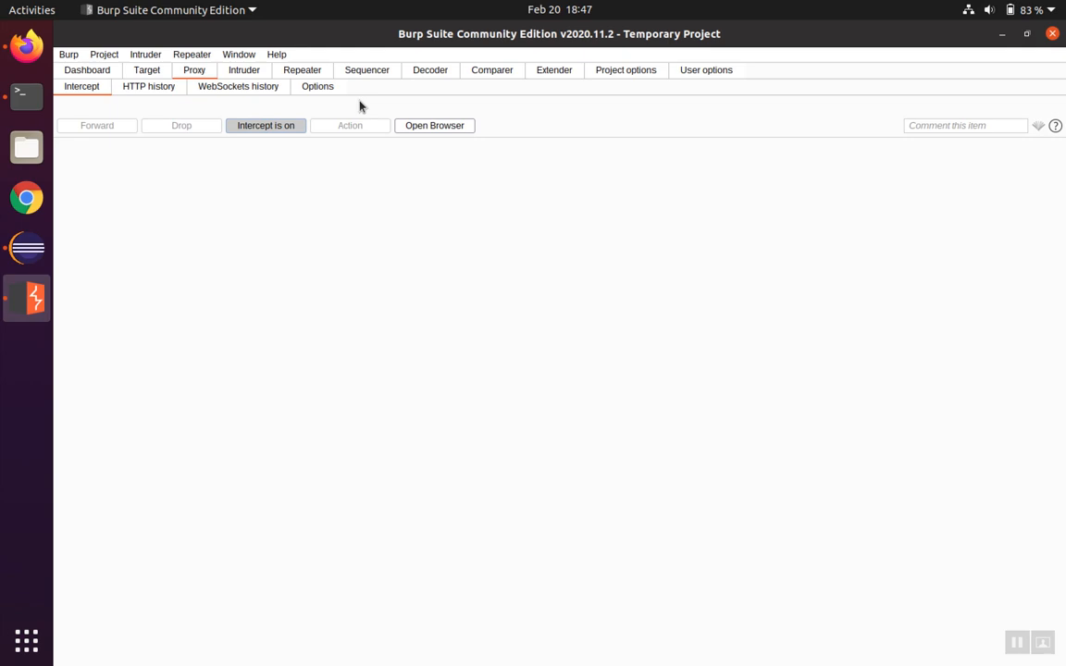
{"action": "mouse_move", "coordinate": [320, 94]}
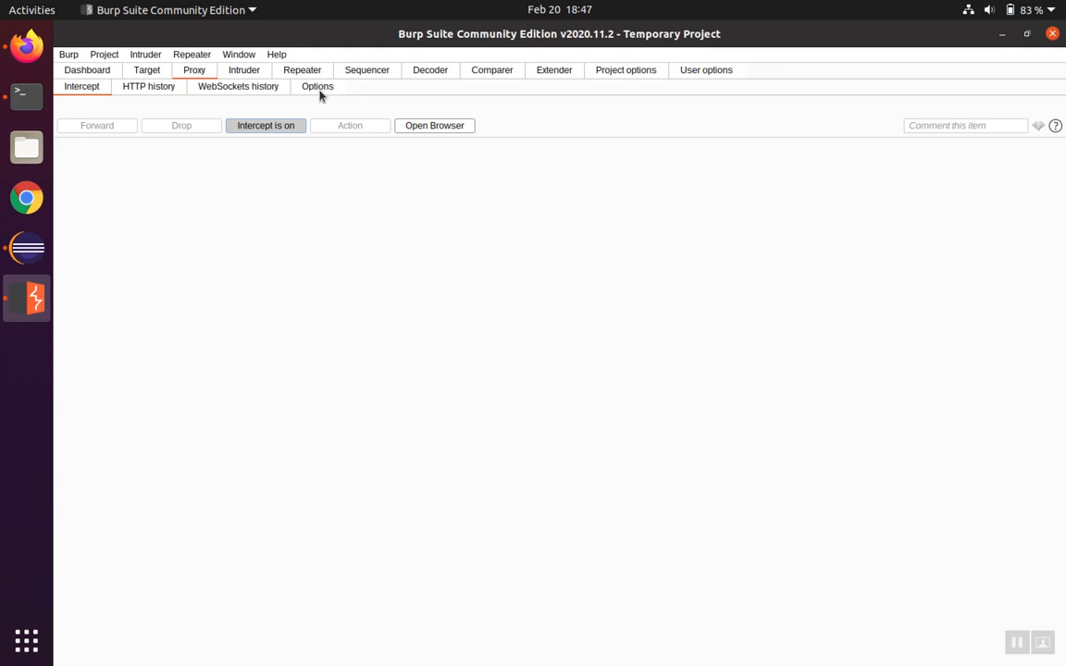
{"action": "left_click", "coordinate": [316, 87]}
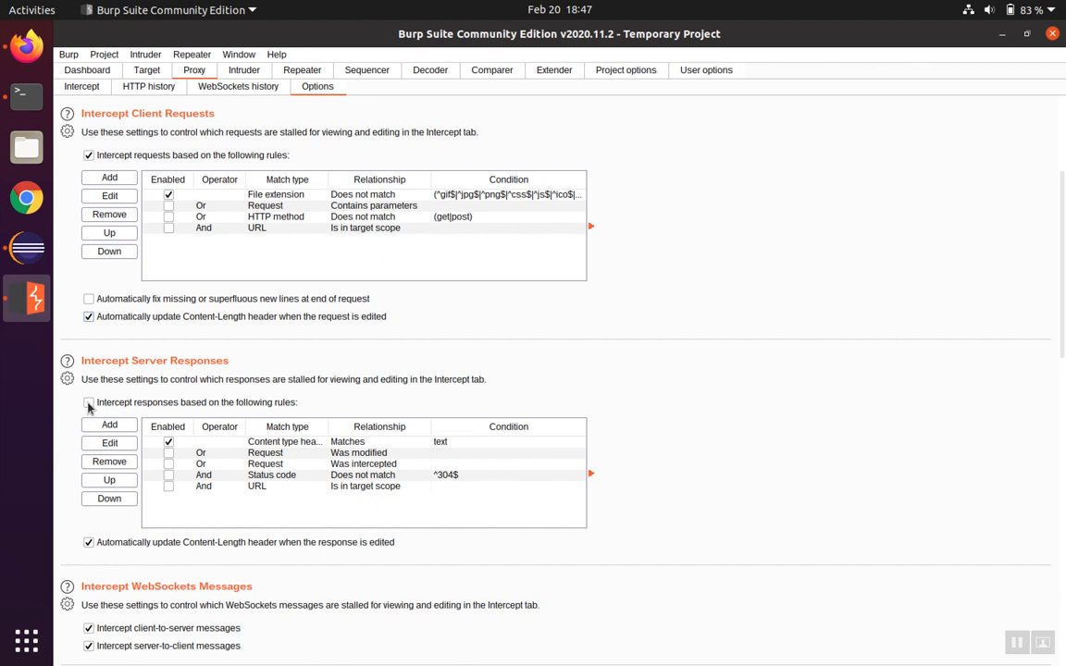
{"action": "left_click", "coordinate": [89, 401]}
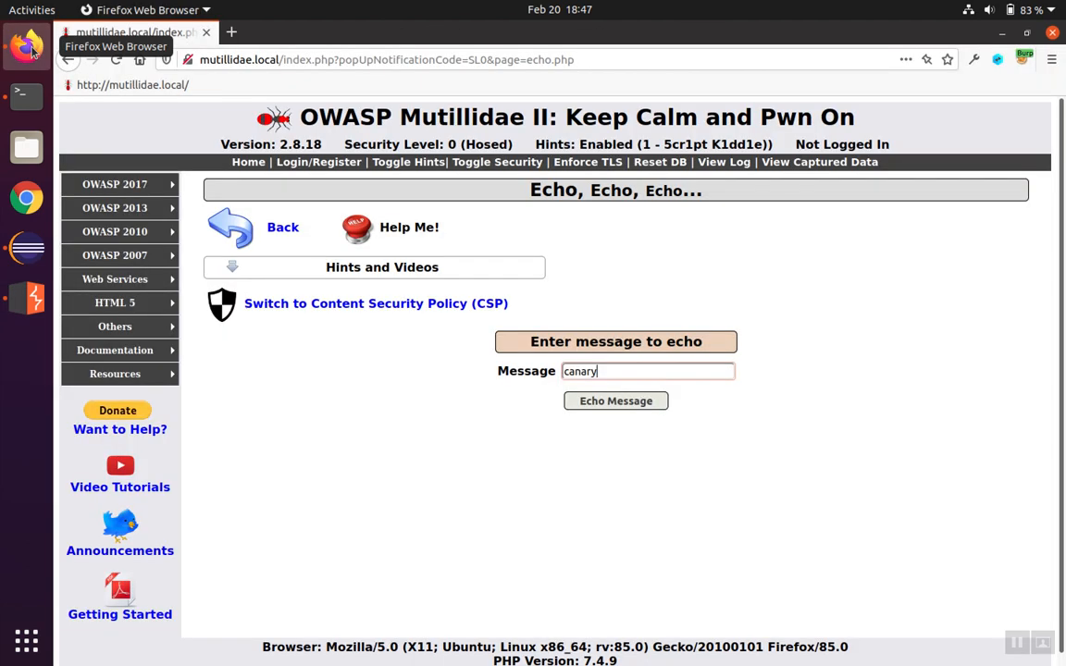
{"action": "mouse_move", "coordinate": [592, 422]}
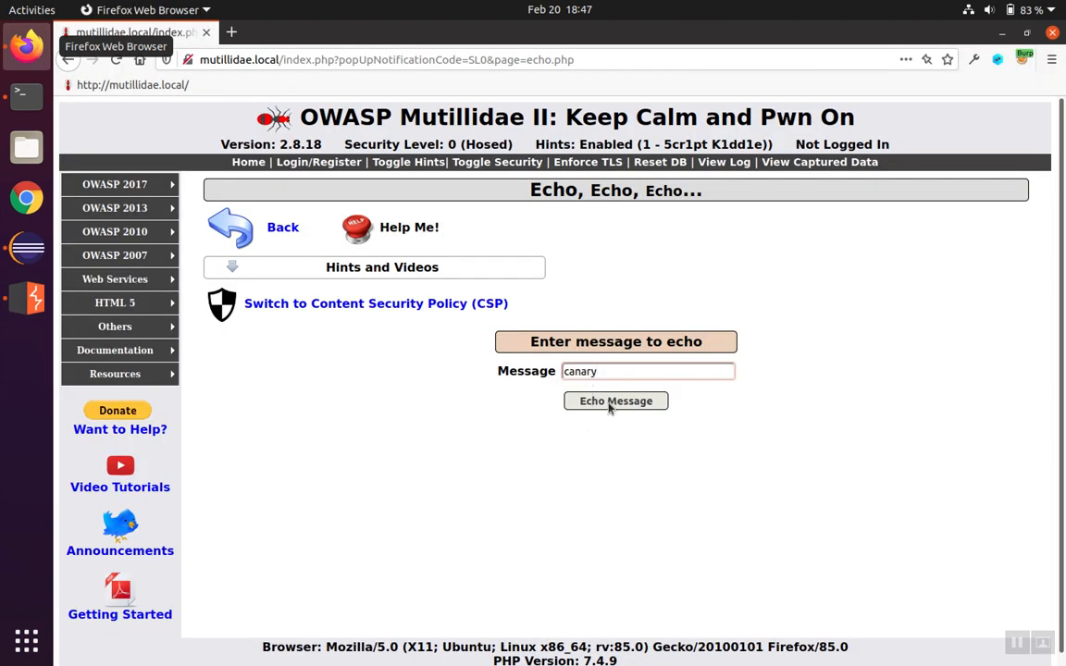
Step: Echo the canary message so Burp catches the POST request
{"action": "left_click", "coordinate": [615, 400]}
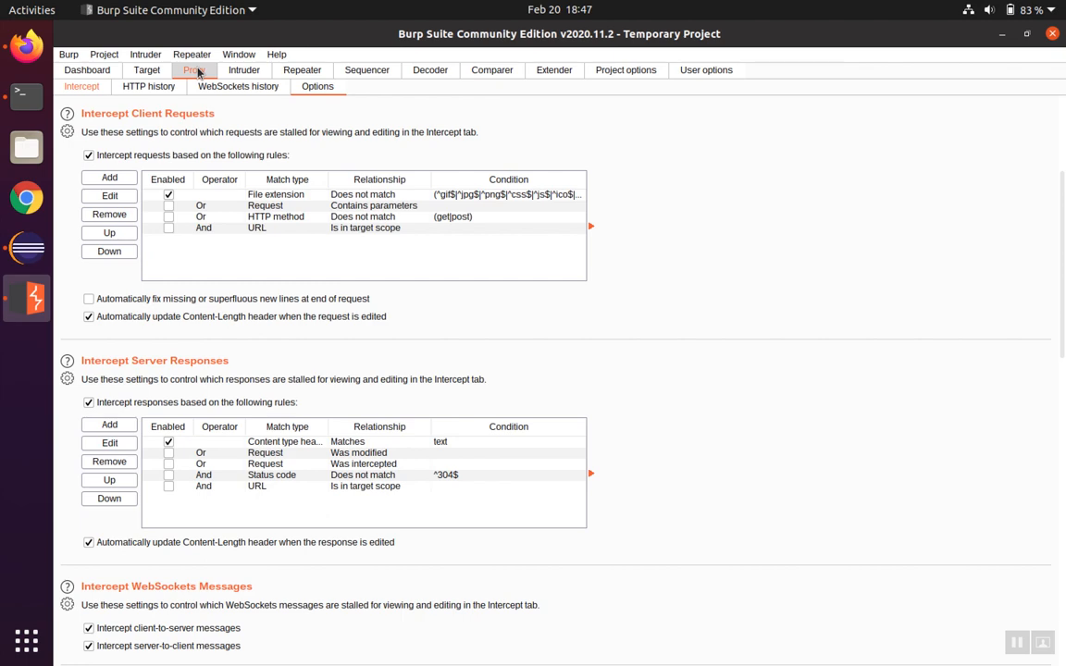
Step: Forward the POST carrying message=canary and start searching the intercepted 200 OK response
{"action": "left_click", "coordinate": [148, 87]}
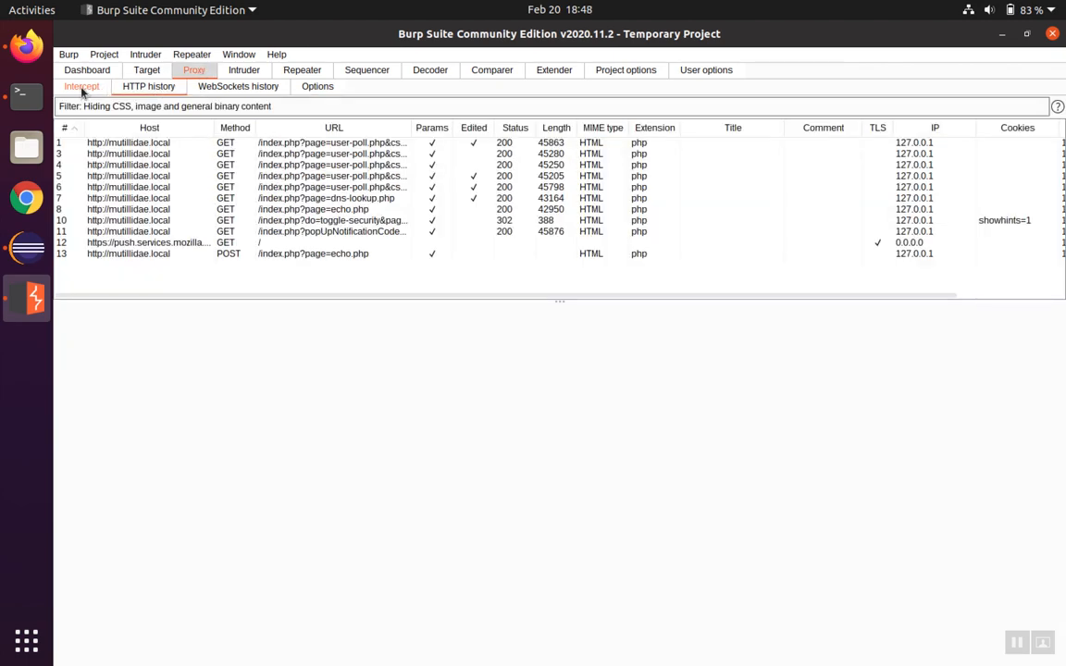
{"action": "left_click", "coordinate": [81, 87]}
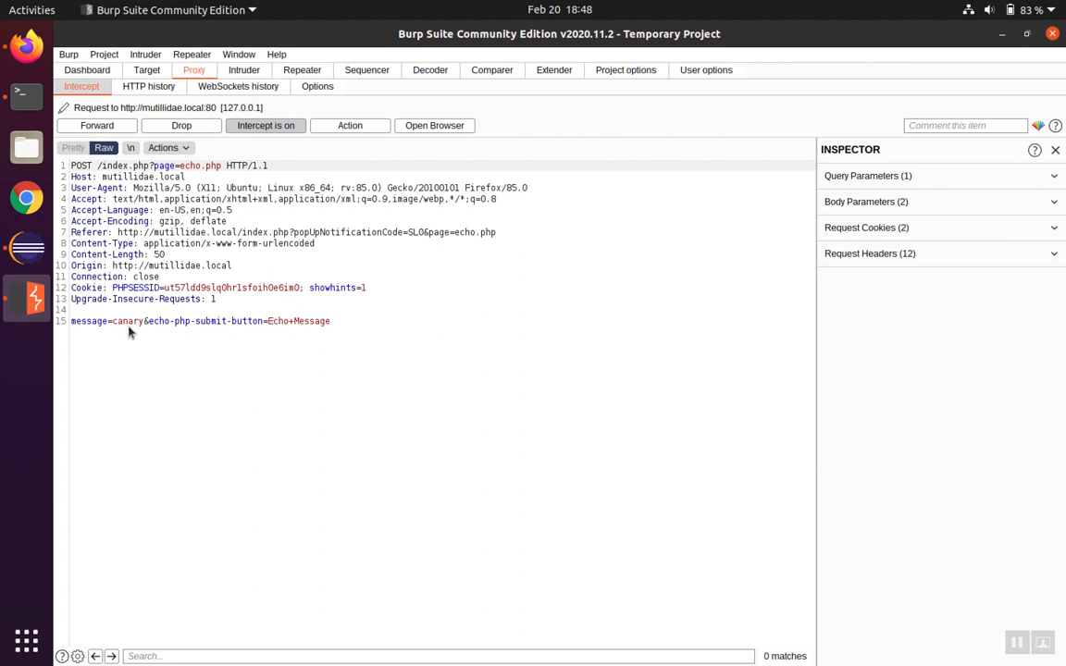
{"action": "mouse_move", "coordinate": [77, 324]}
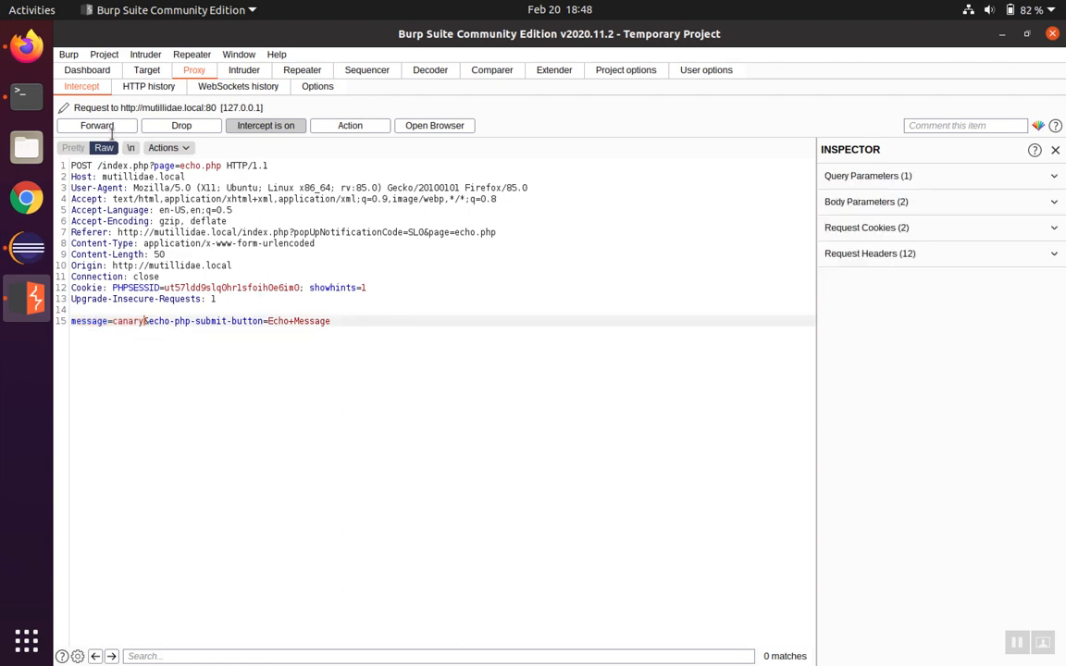
{"action": "left_click", "coordinate": [96, 126]}
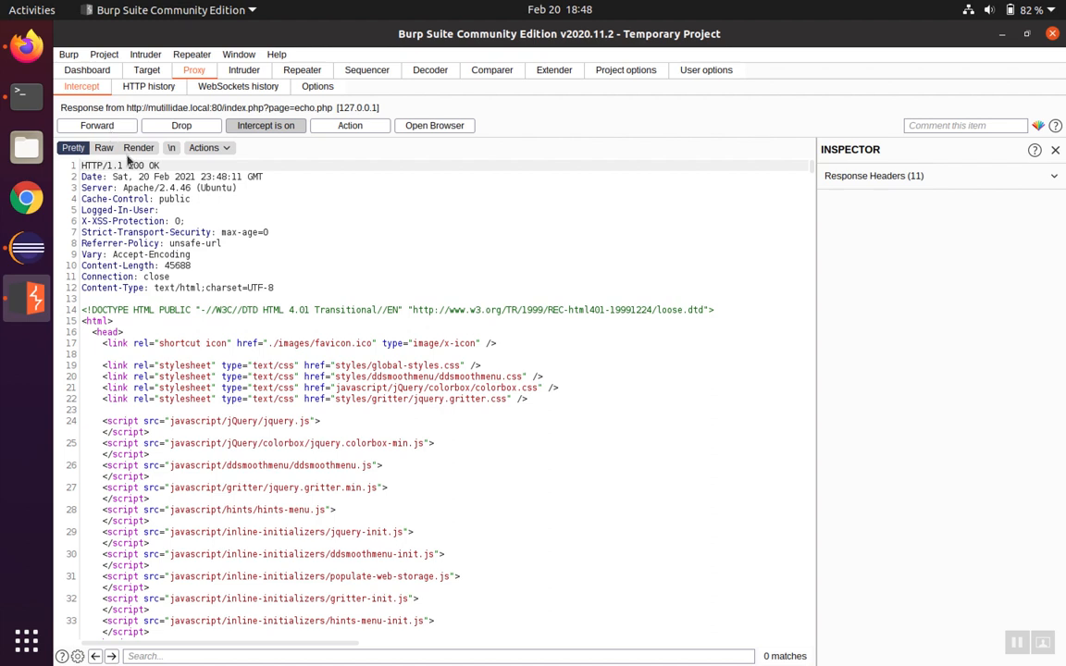
{"action": "left_click", "coordinate": [250, 655]}
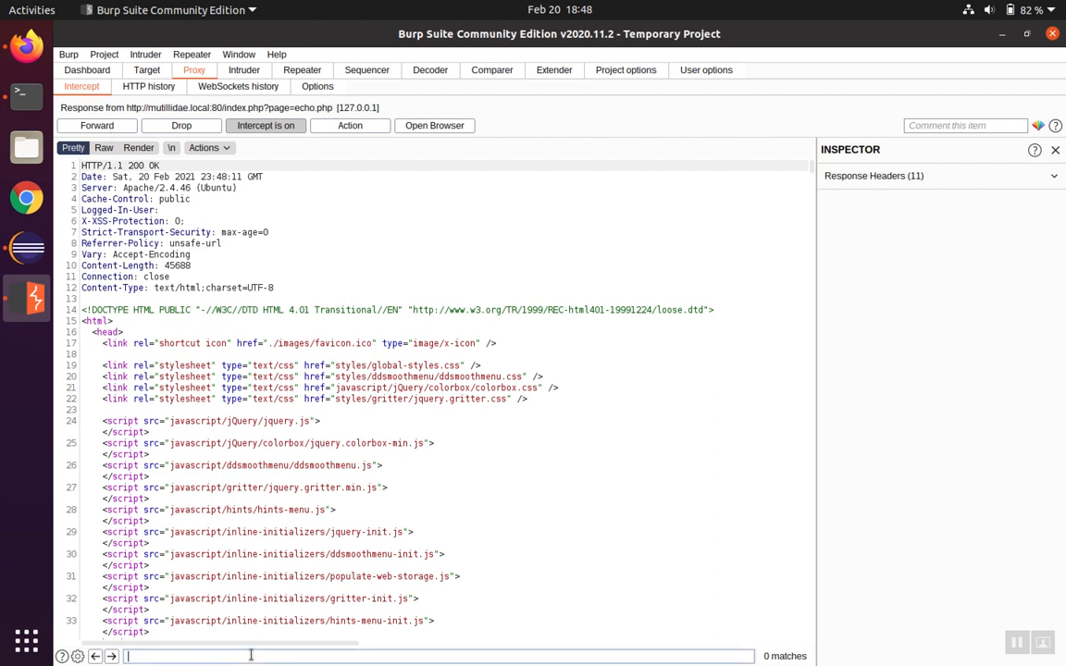
{"action": "type", "text": "cara"}
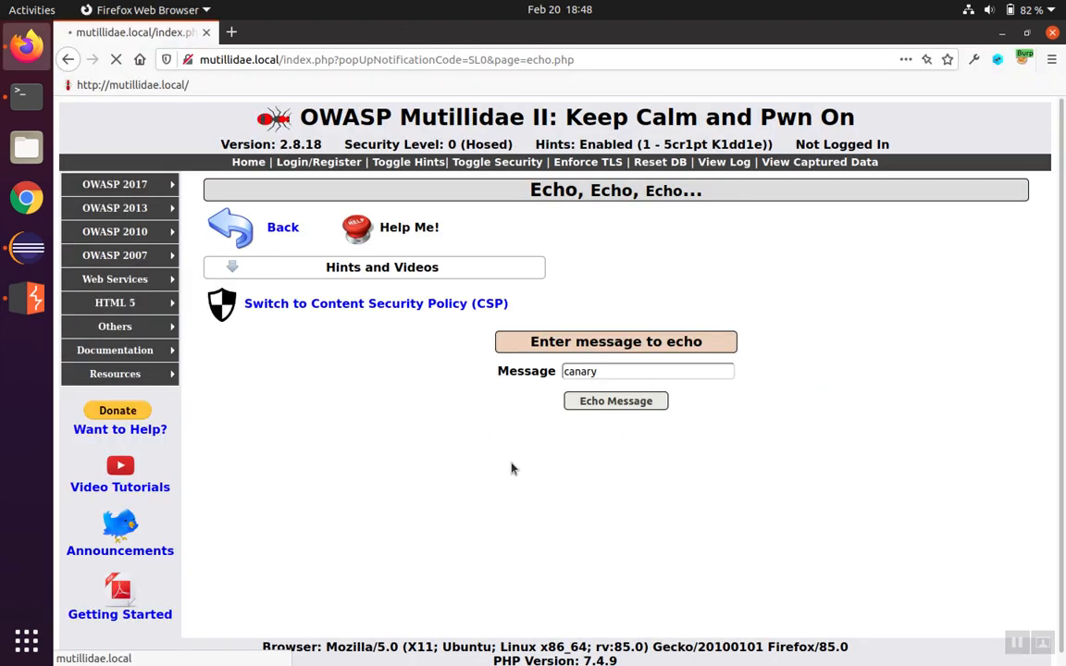
{"action": "mouse_move", "coordinate": [551, 515]}
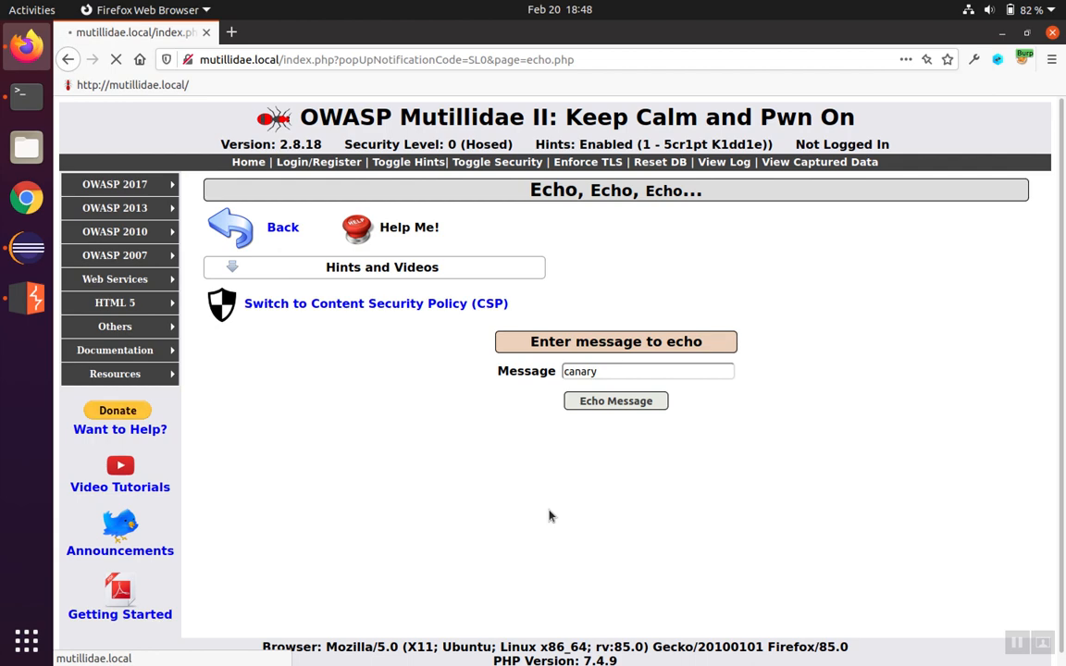
{"action": "mouse_move", "coordinate": [463, 446]}
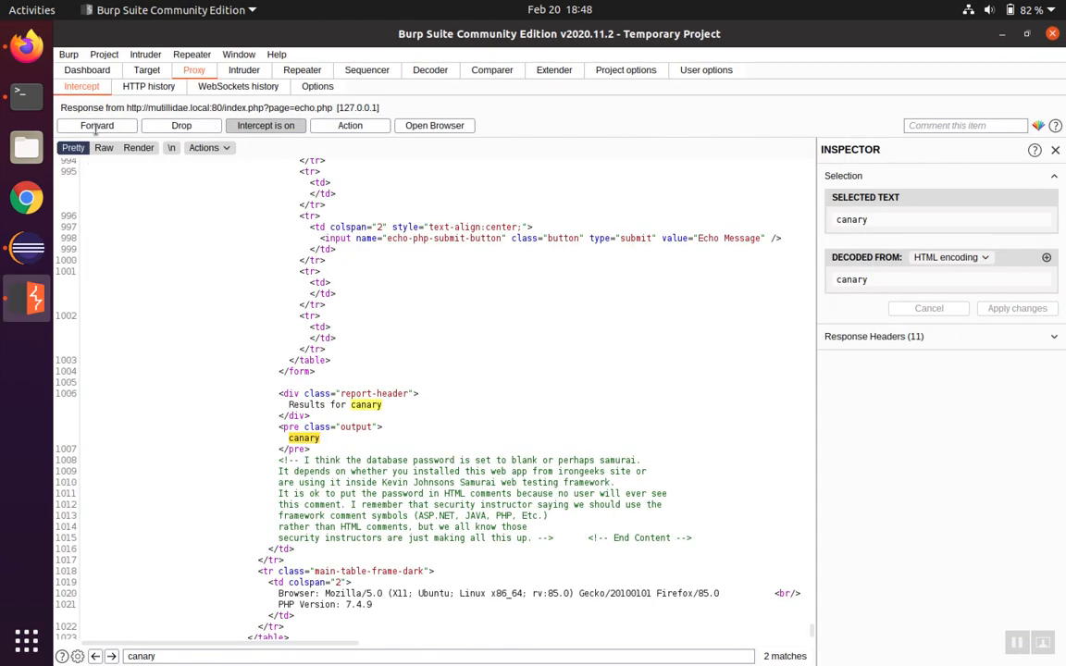
Step: Forward the response so the Echo page shows Results for canary
{"action": "left_click", "coordinate": [96, 126]}
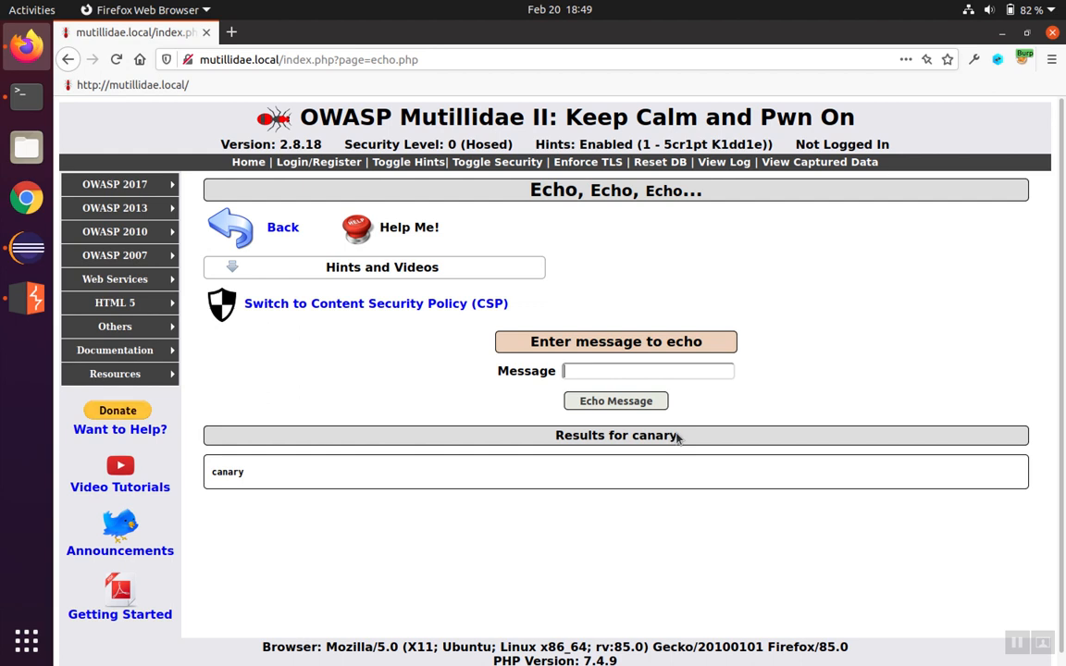
{"action": "double_click", "coordinate": [655, 435]}
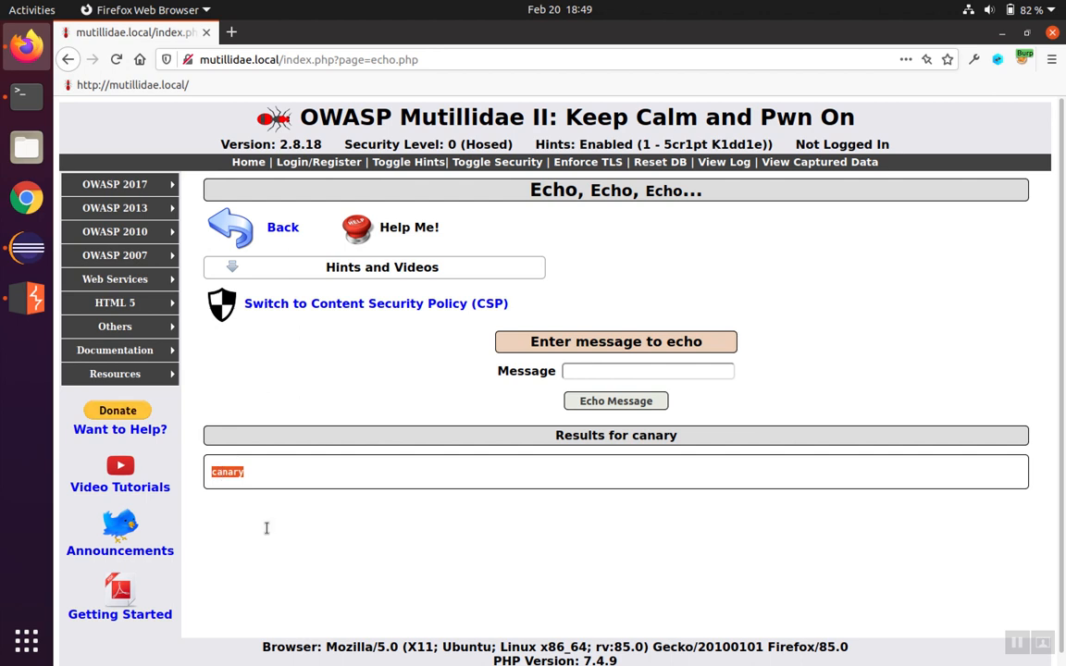
{"action": "mouse_move", "coordinate": [281, 459]}
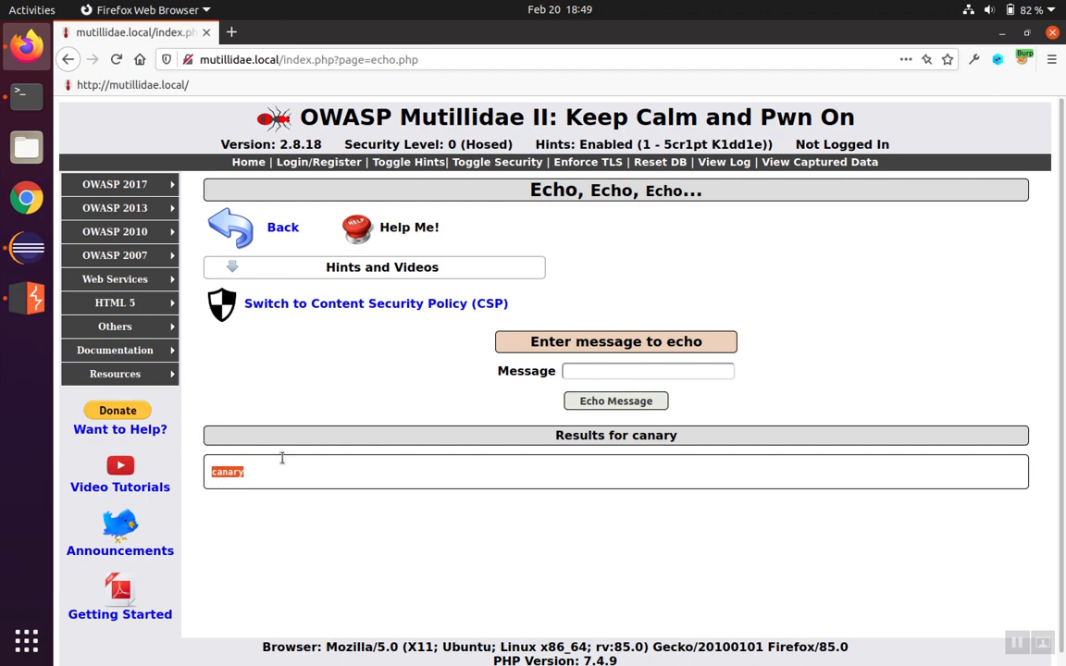
{"action": "mouse_move", "coordinate": [296, 490]}
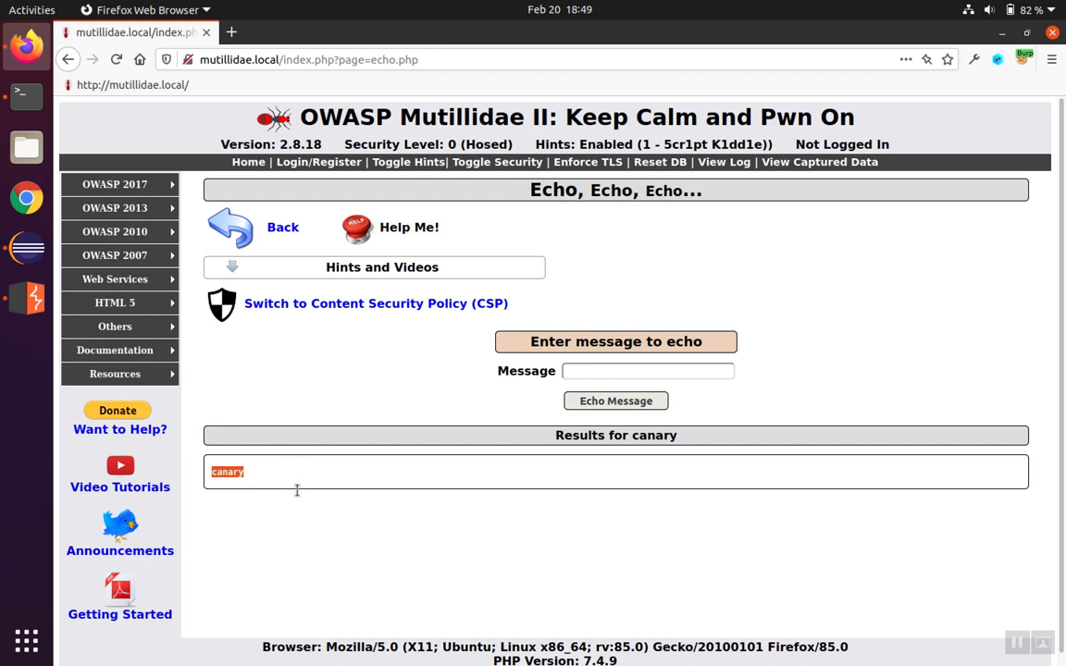
{"action": "mouse_move", "coordinate": [536, 413]}
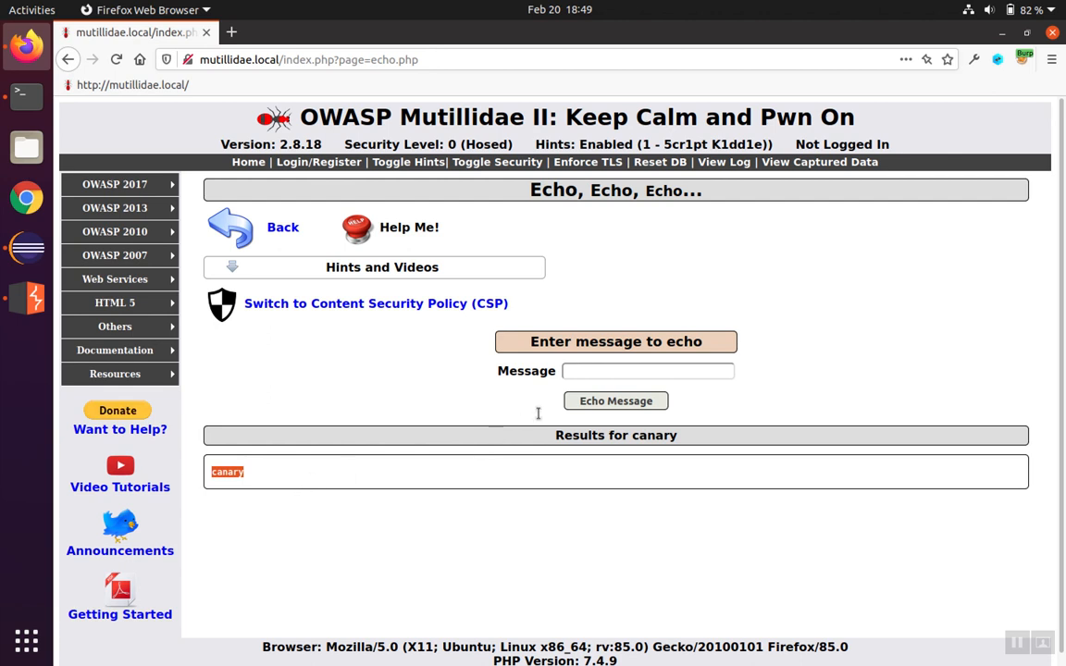
{"action": "left_click", "coordinate": [648, 370]}
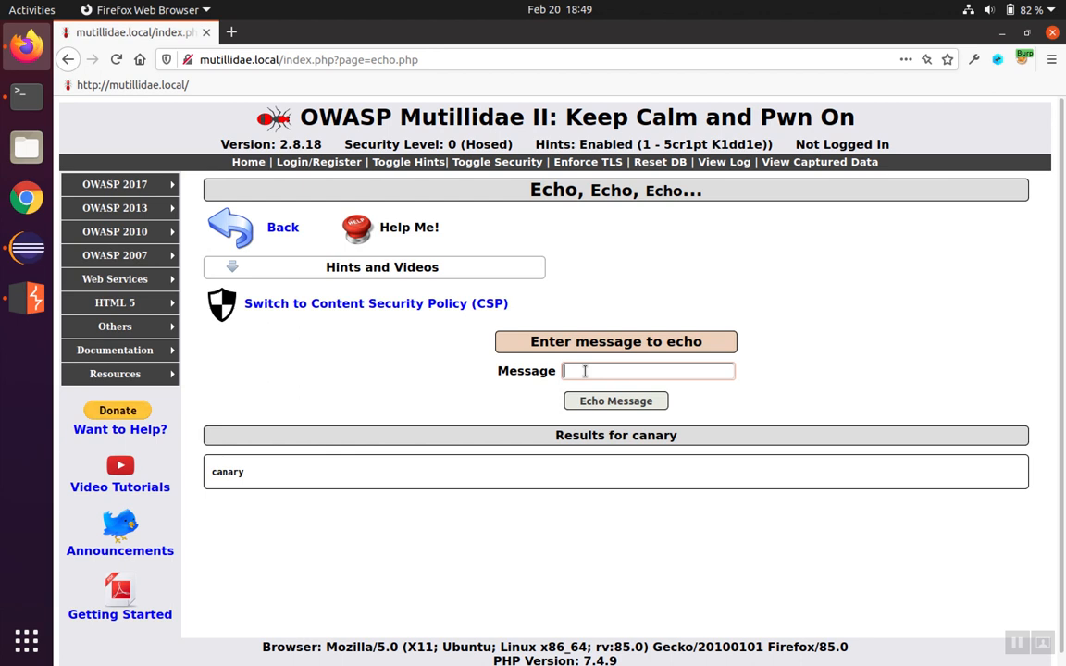
Step: Echo canary<script>alert(9)</script> so Burp intercepts the payload POST
{"action": "type", "text": "canary"}
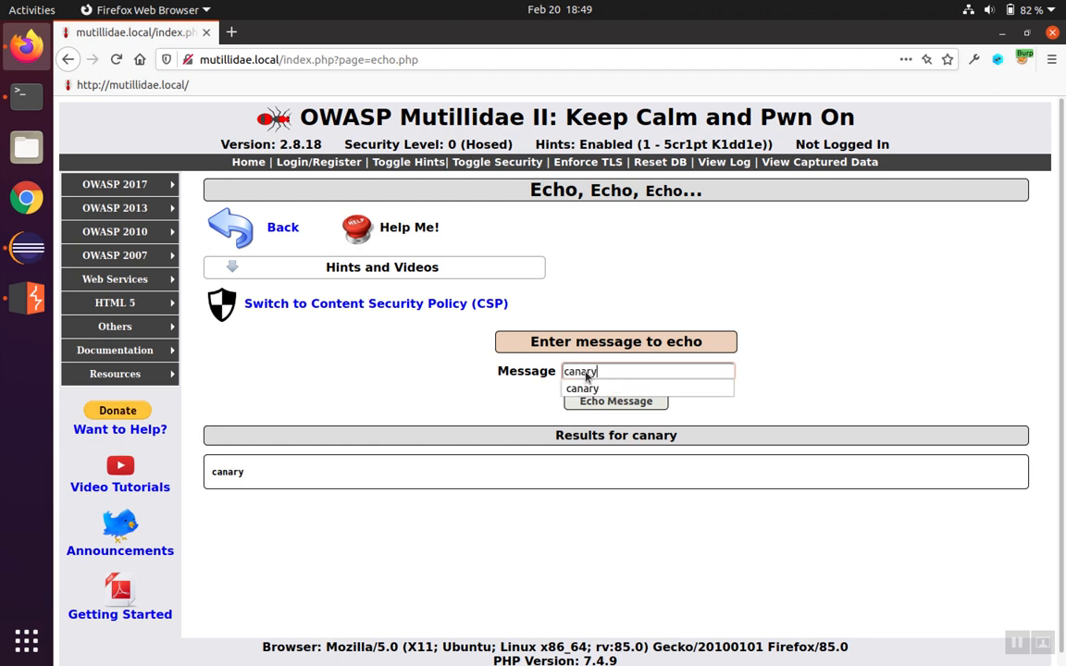
{"action": "type", "text": "<script"}
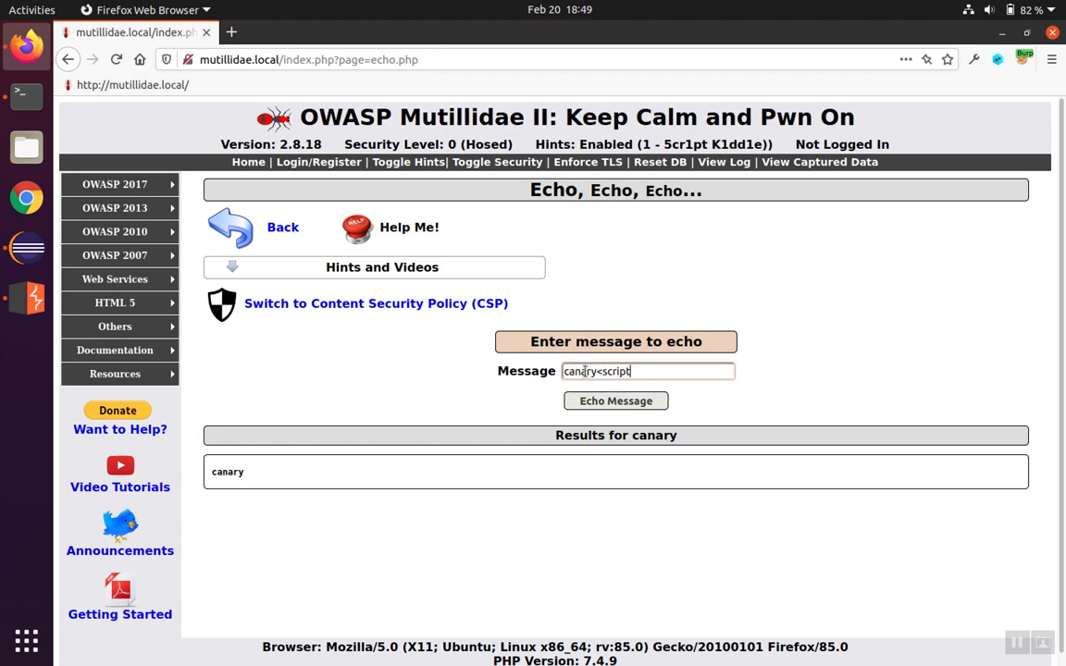
{"action": "type", "text": "a"}
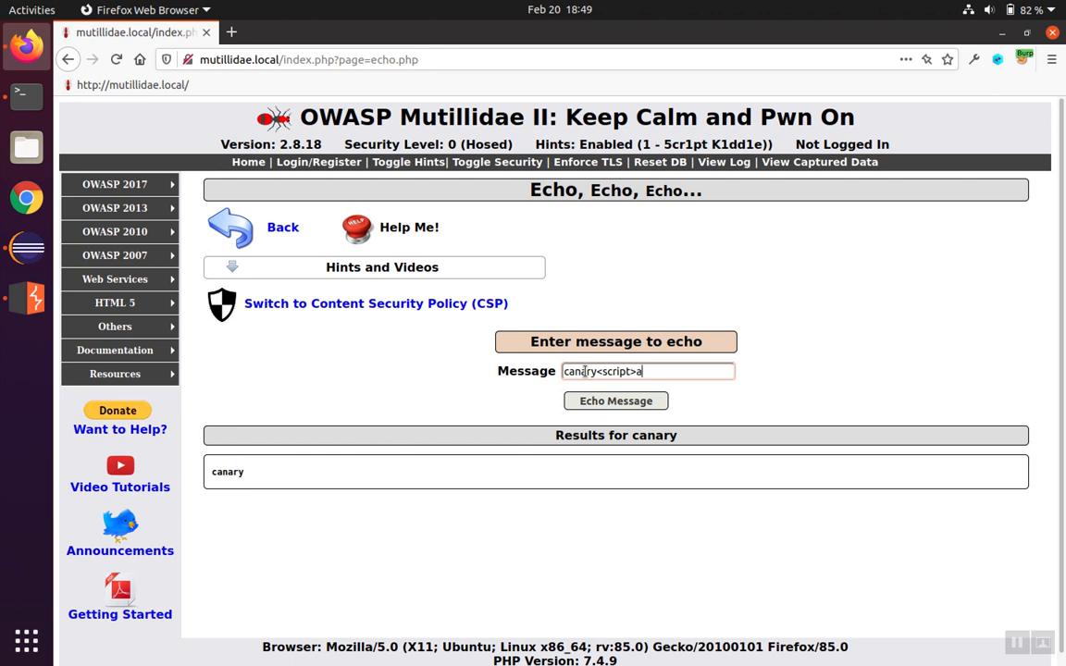
{"action": "type", "text": "lert(9)</sc"}
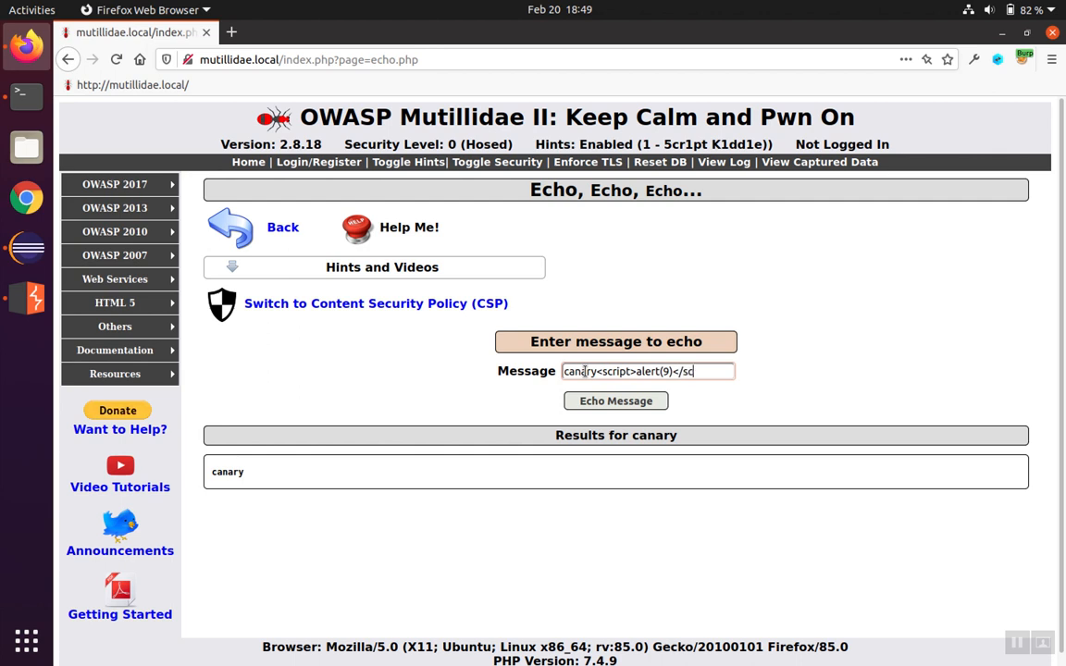
{"action": "type", "text": "ript>"}
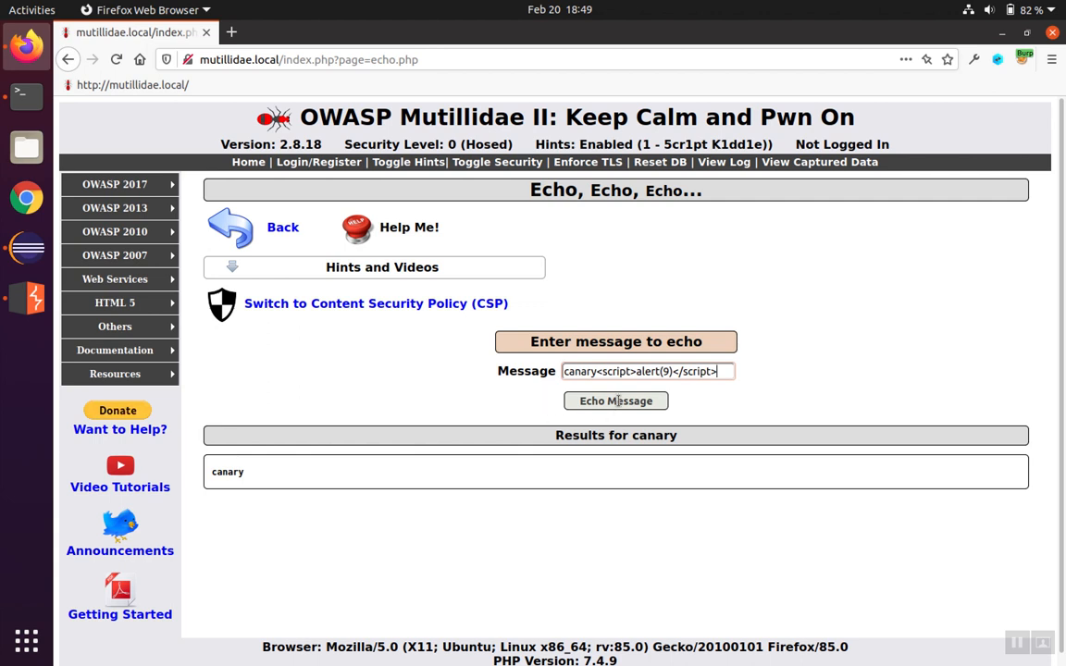
{"action": "left_click", "coordinate": [615, 400]}
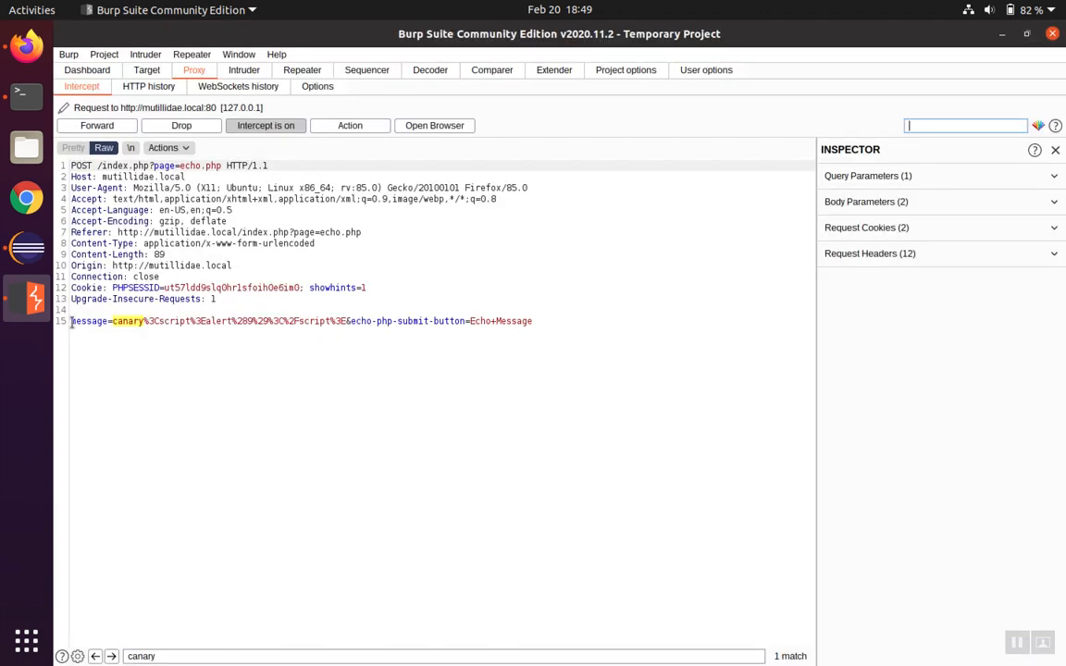
Step: Select the encoded message parameter so the Inspector shows canary<script>alert(9)</script>
{"action": "left_click_drag", "start_coordinate": [70, 322], "coordinate": [145, 322]}
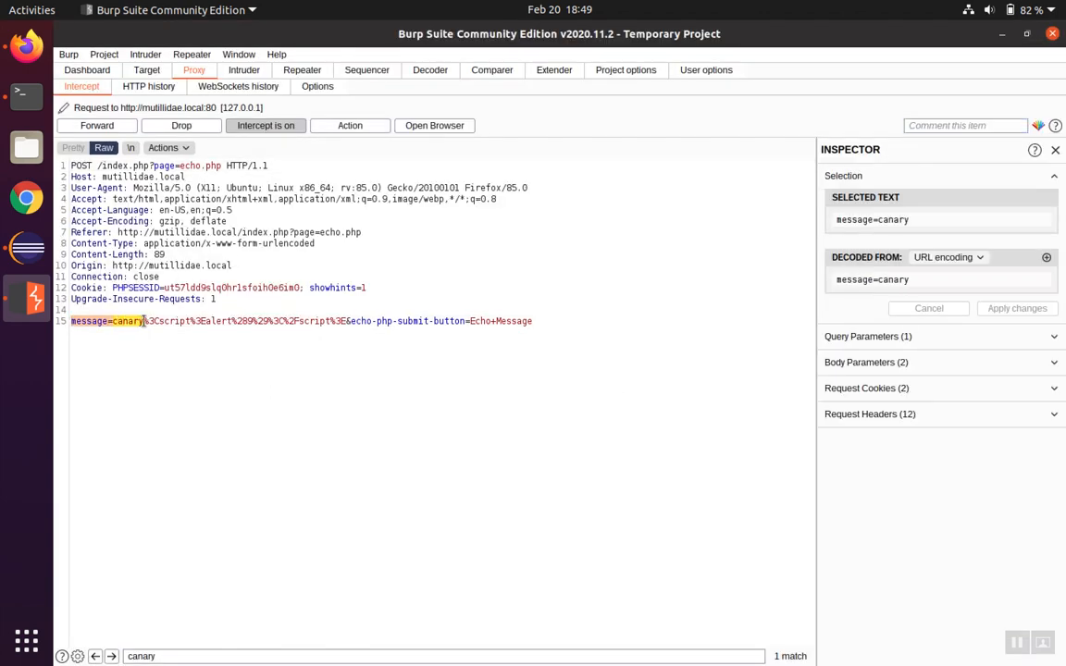
{"action": "left_click_drag", "start_coordinate": [144, 322], "coordinate": [344, 322]}
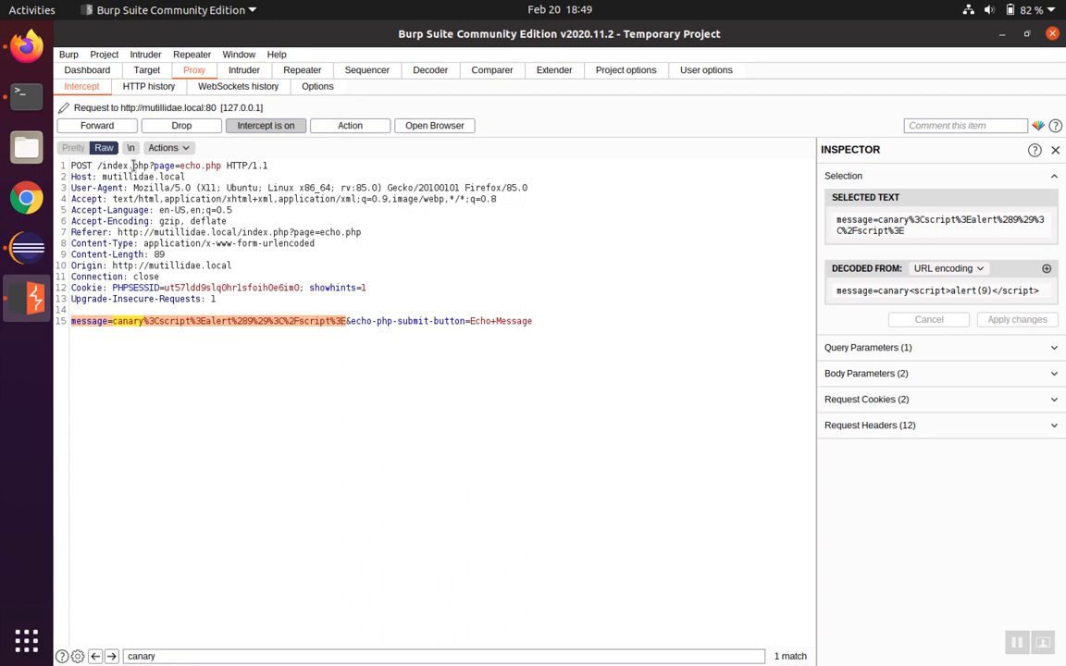
Step: Forward the payload request and catch the 200 OK response echoing the script unencoded
{"action": "left_click", "coordinate": [96, 126]}
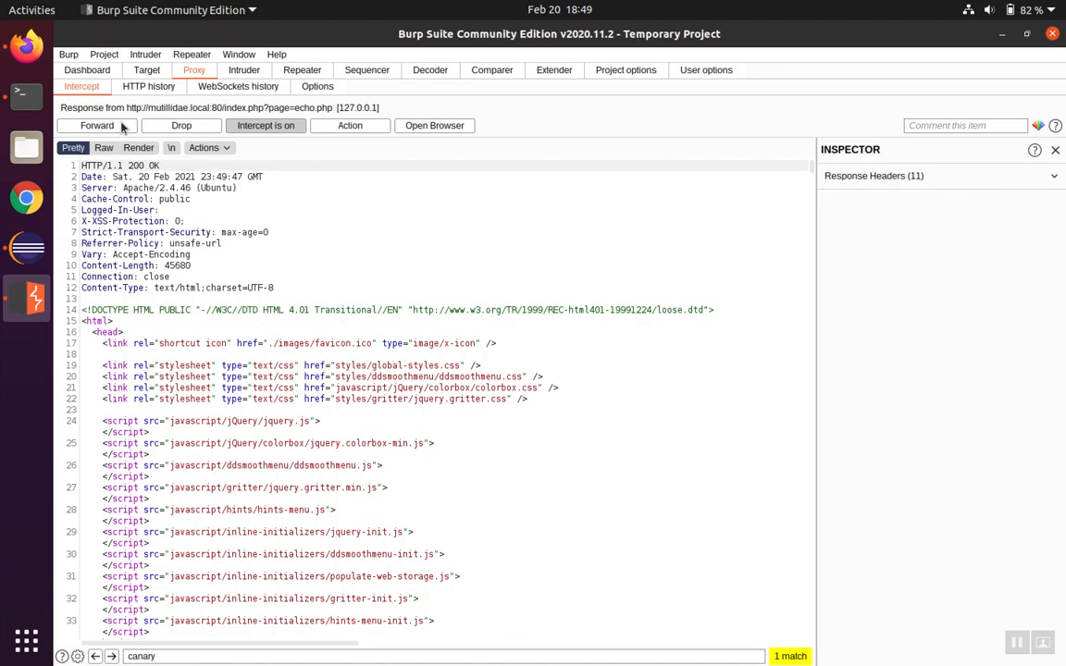
{"action": "mouse_move", "coordinate": [800, 640]}
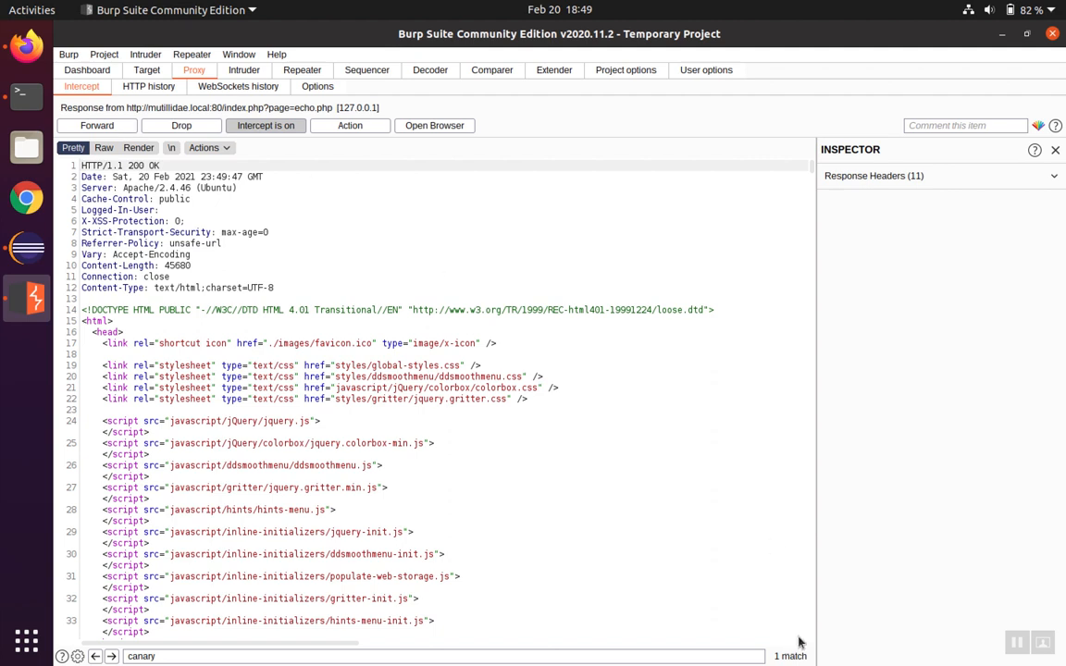
{"action": "mouse_move", "coordinate": [794, 657]}
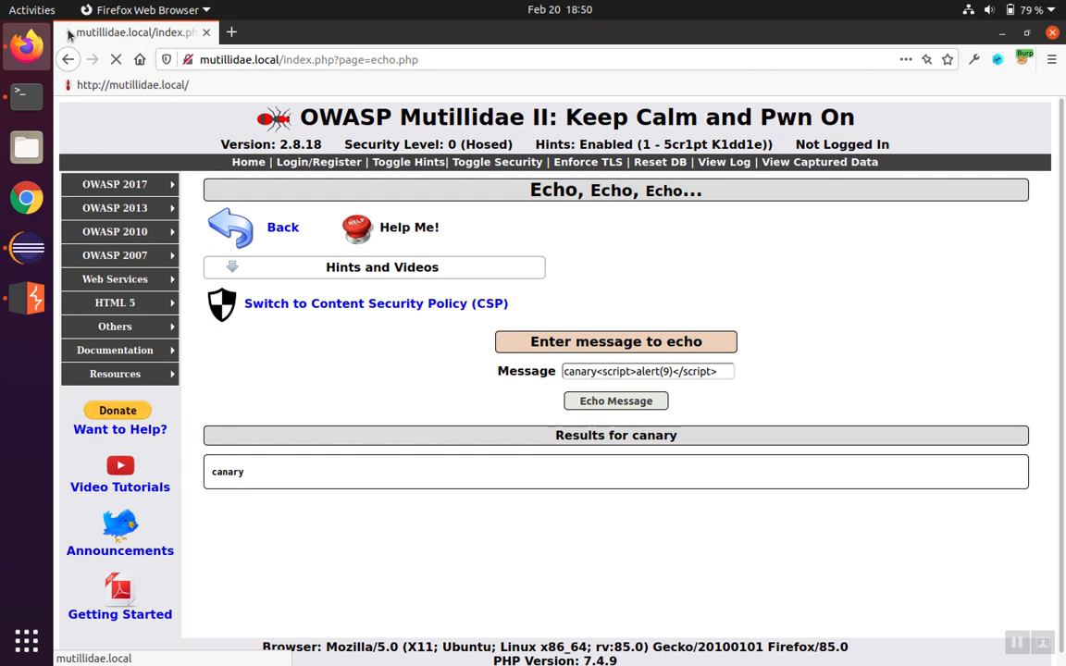
{"action": "mouse_move", "coordinate": [718, 422]}
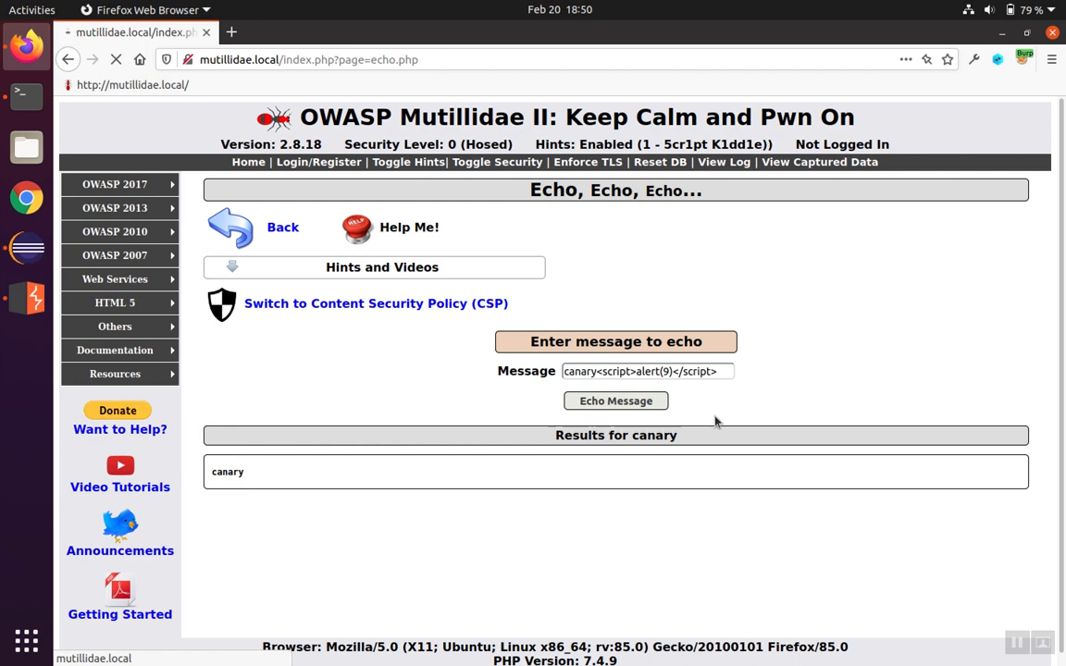
{"action": "mouse_move", "coordinate": [415, 414]}
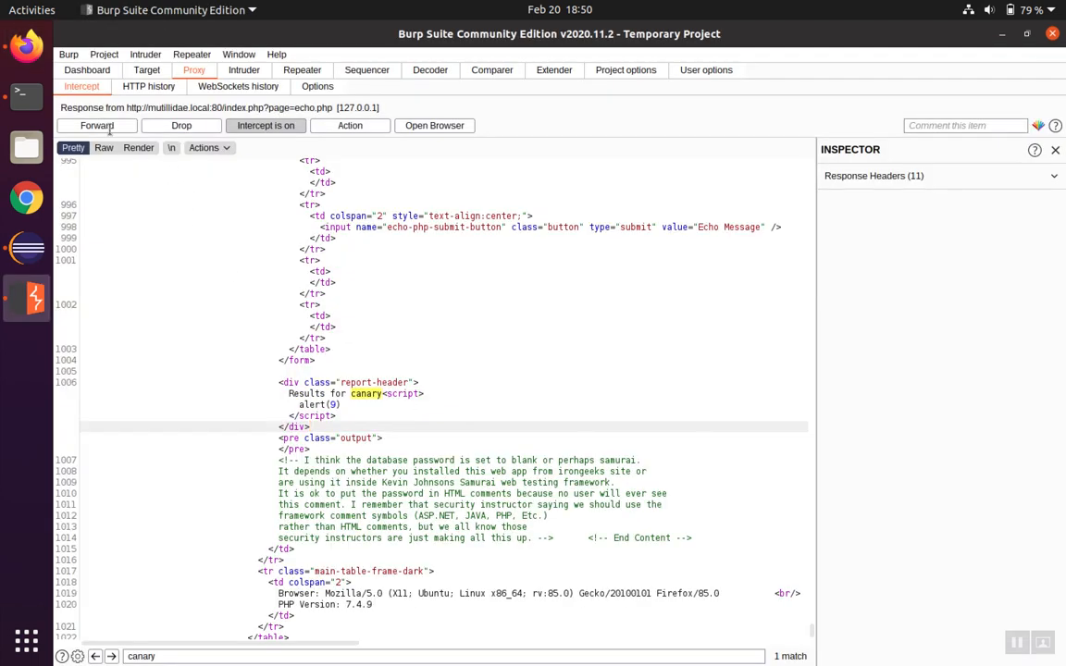
Step: Forward the response, let alert 9 pop in Firefox and dismiss it
{"action": "left_click", "coordinate": [96, 126]}
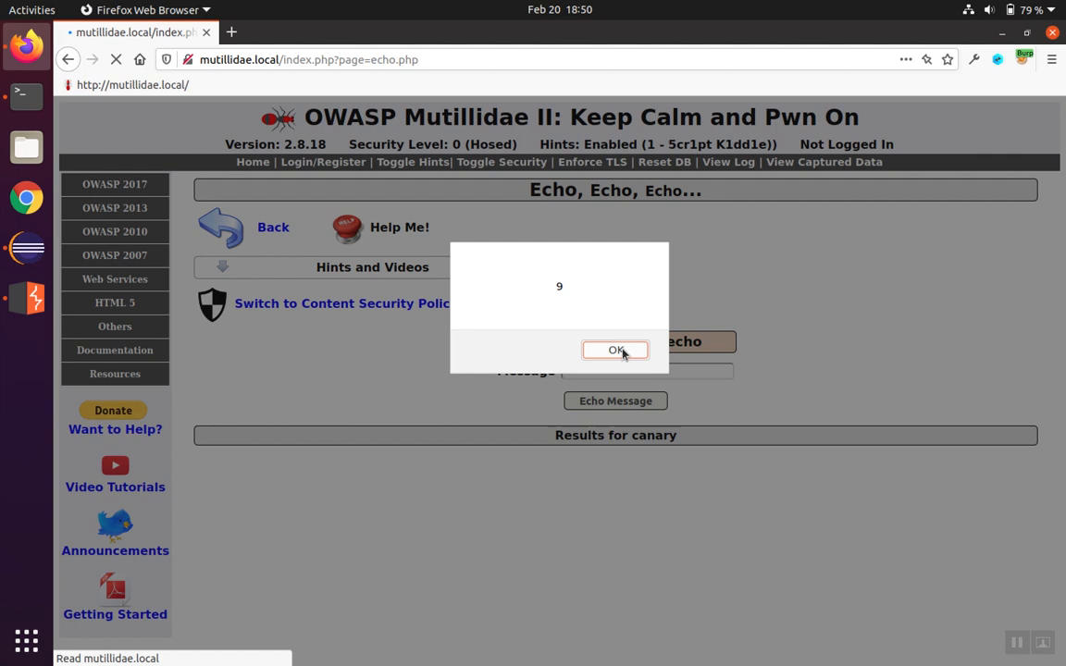
{"action": "left_click", "coordinate": [614, 350]}
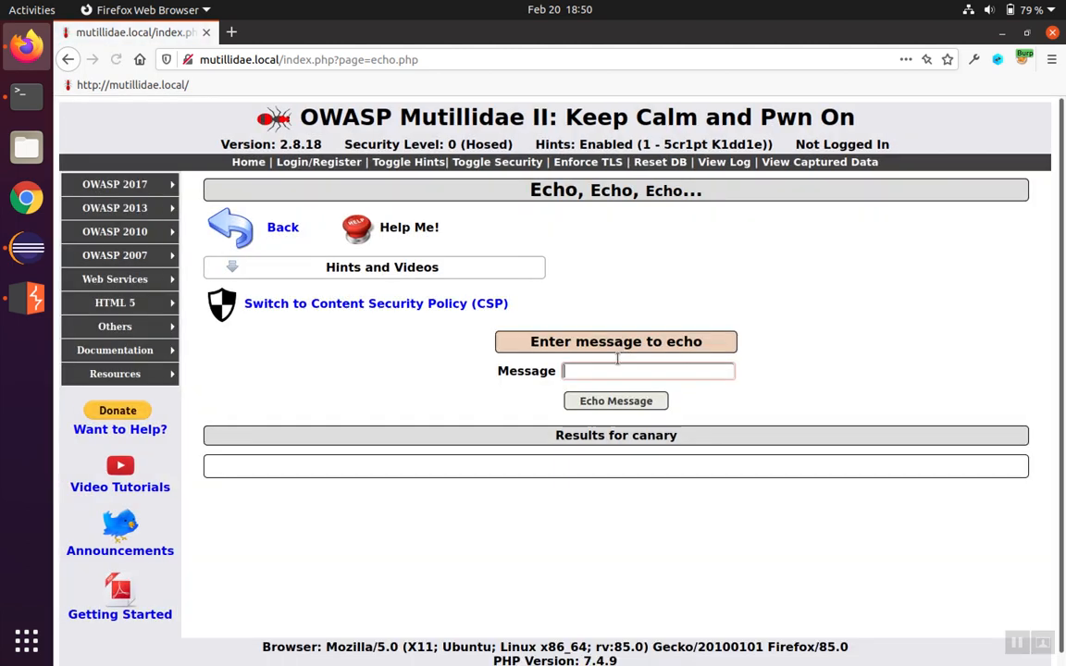
{"action": "left_click", "coordinate": [648, 370]}
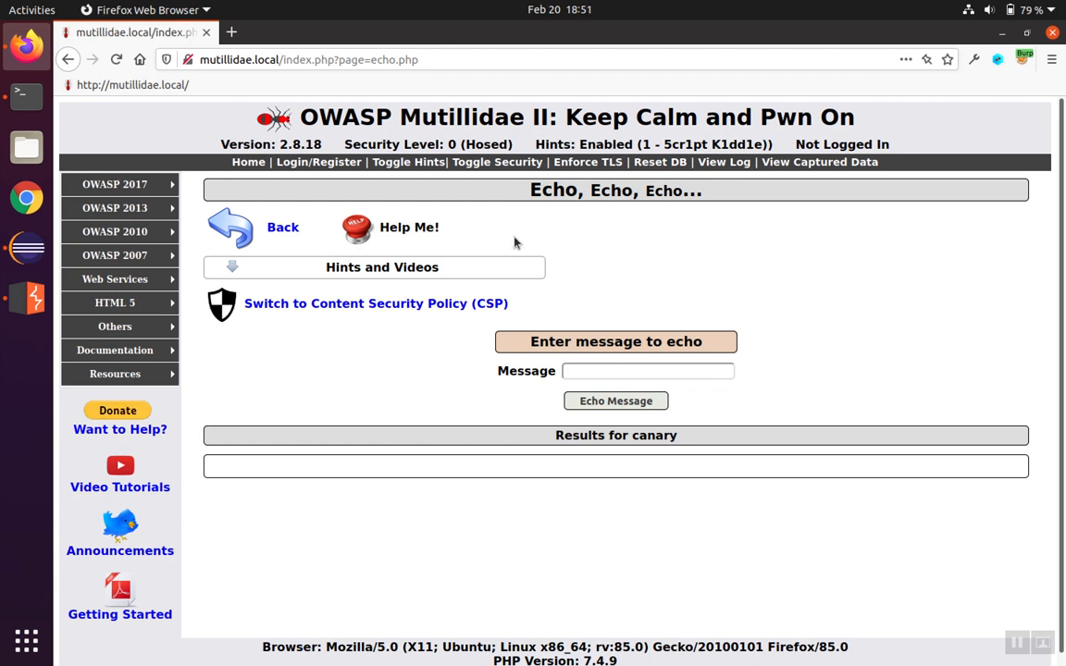
{"action": "mouse_move", "coordinate": [490, 171]}
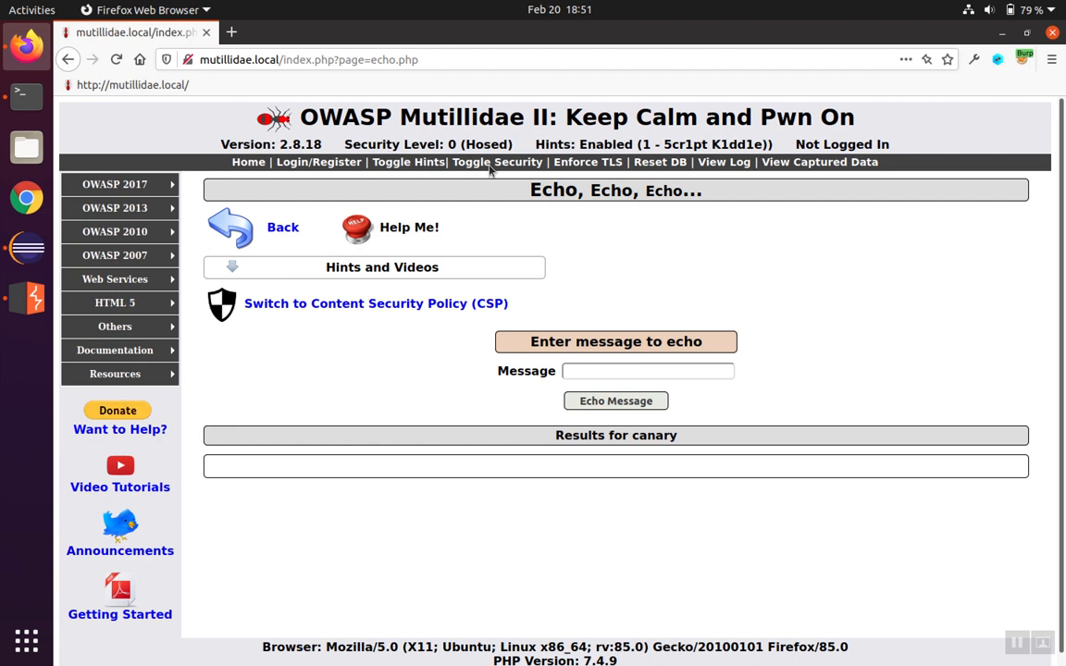
Step: Toggle Security with interception off until the Echo page shows Level 5 (Secure)
{"action": "left_click", "coordinate": [496, 163]}
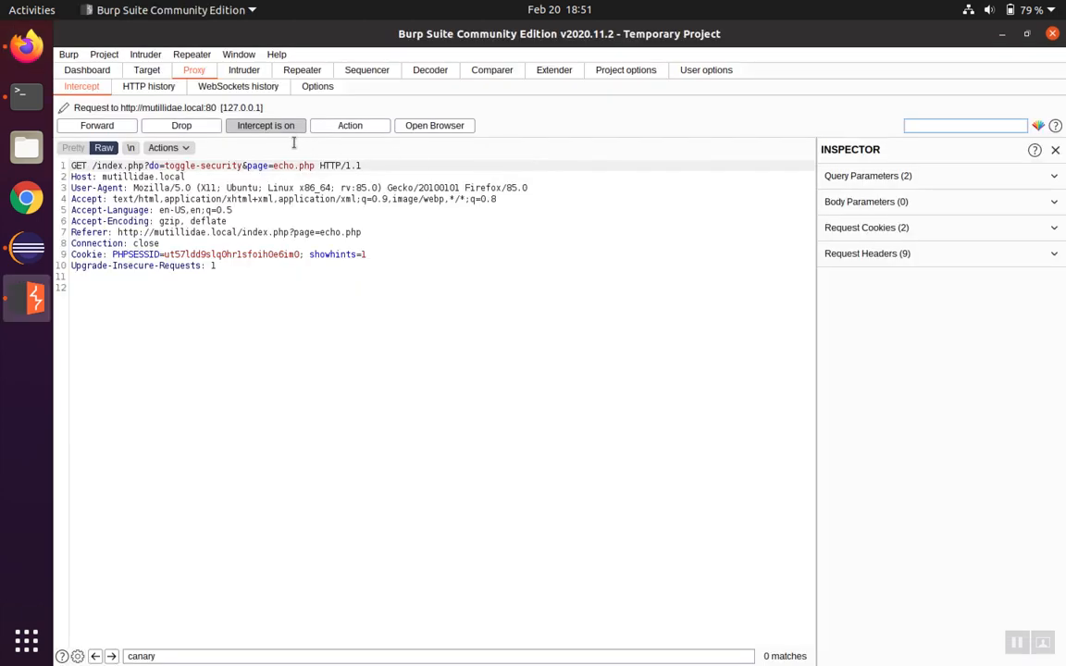
{"action": "left_click", "coordinate": [267, 125]}
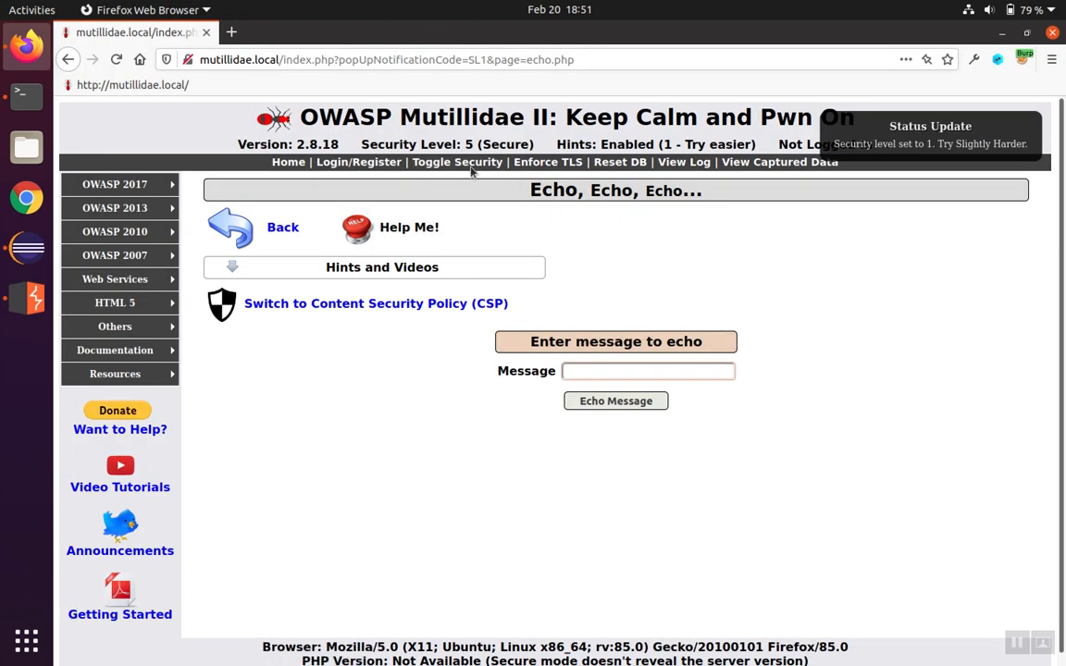
{"action": "mouse_move", "coordinate": [642, 326]}
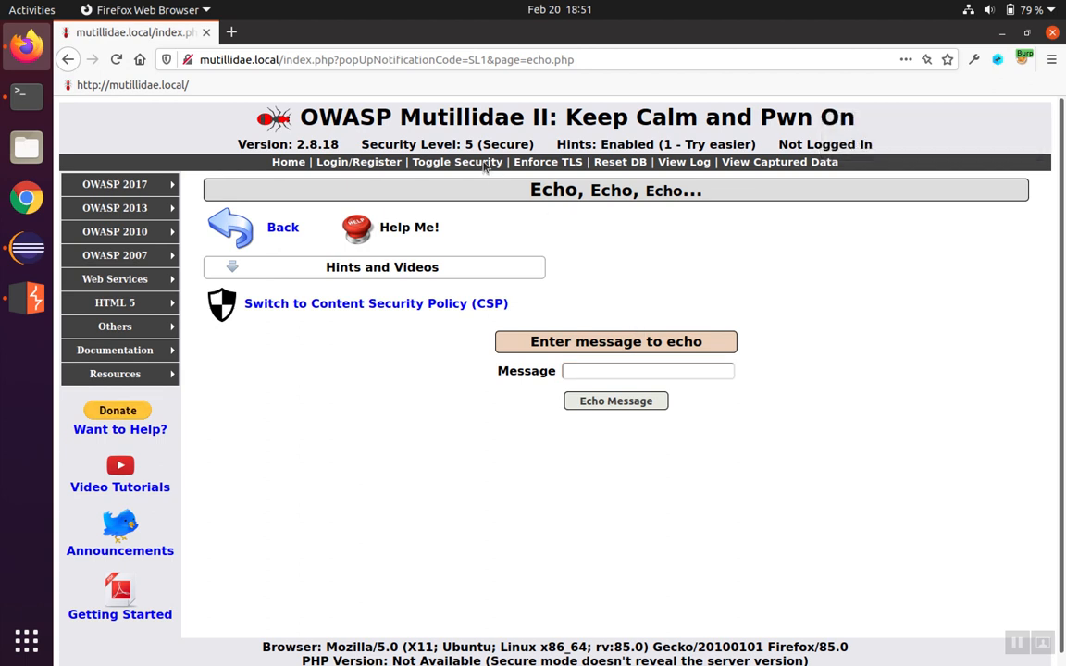
{"action": "left_click", "coordinate": [457, 161]}
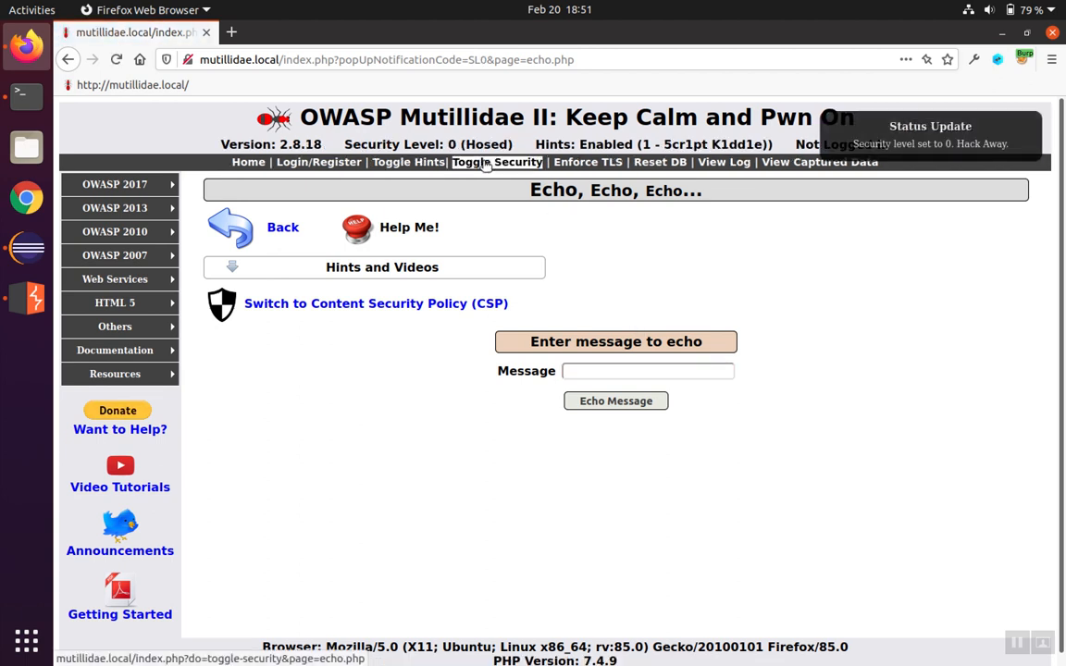
{"action": "left_click", "coordinate": [496, 161]}
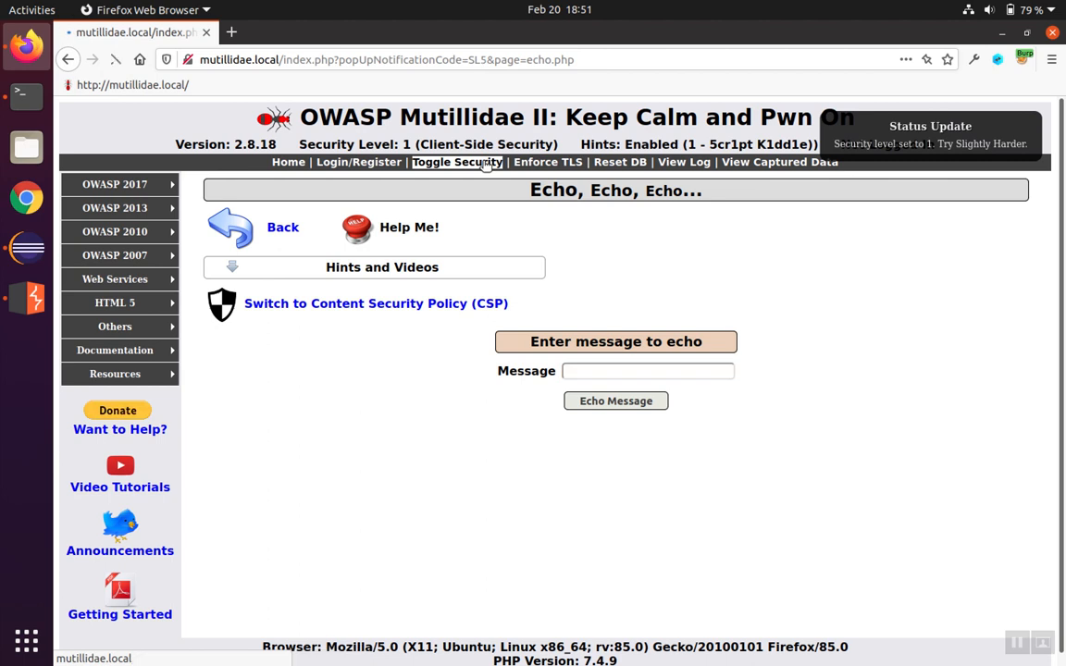
{"action": "left_click", "coordinate": [456, 161]}
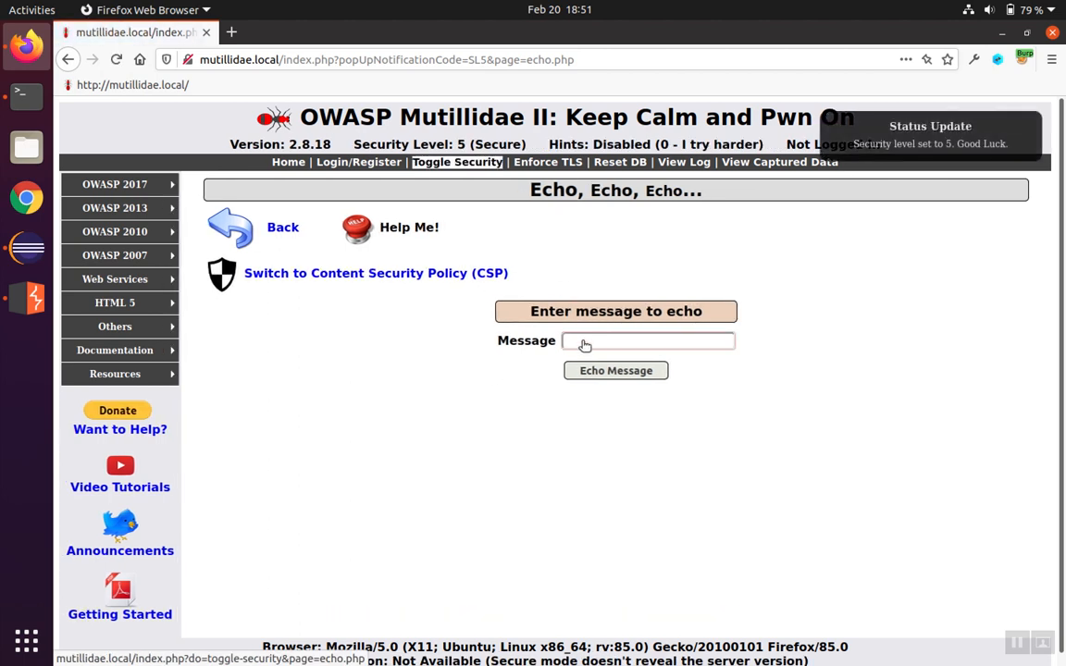
Step: Enter the partial payload canary<script>alert( into the Echo message field
{"action": "left_click", "coordinate": [648, 340]}
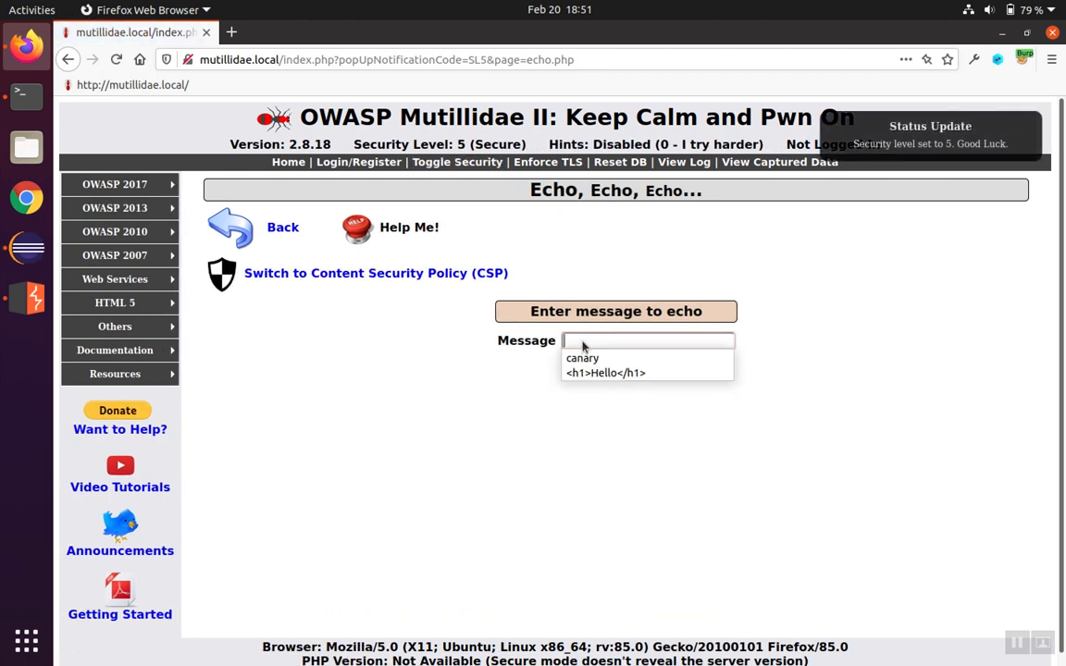
{"action": "type", "text": "canary"}
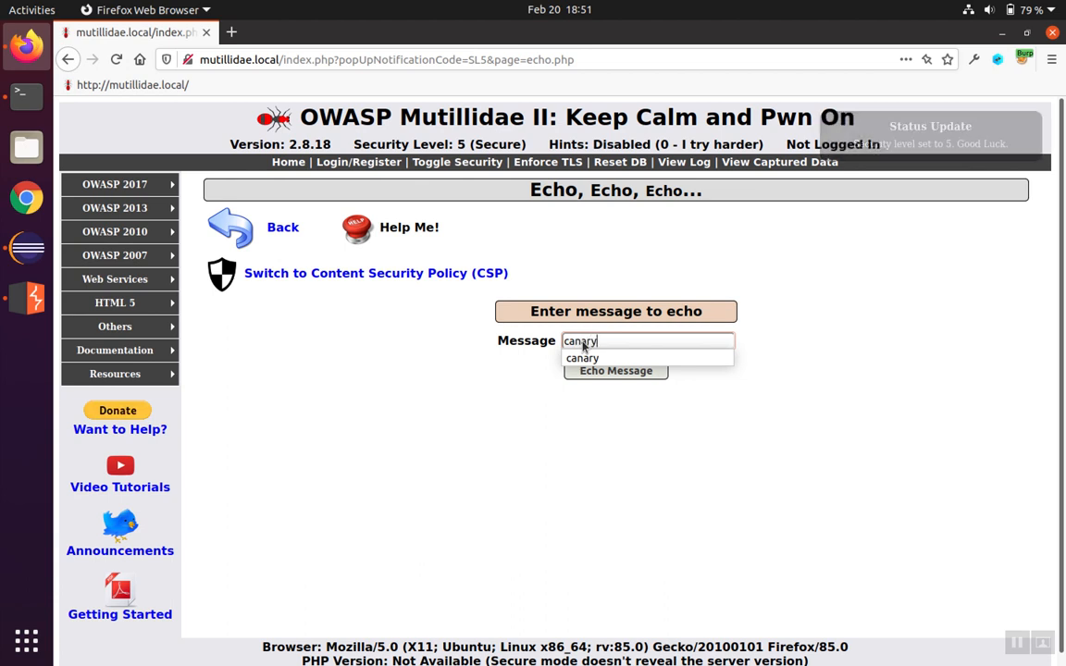
{"action": "type", "text": "<script"}
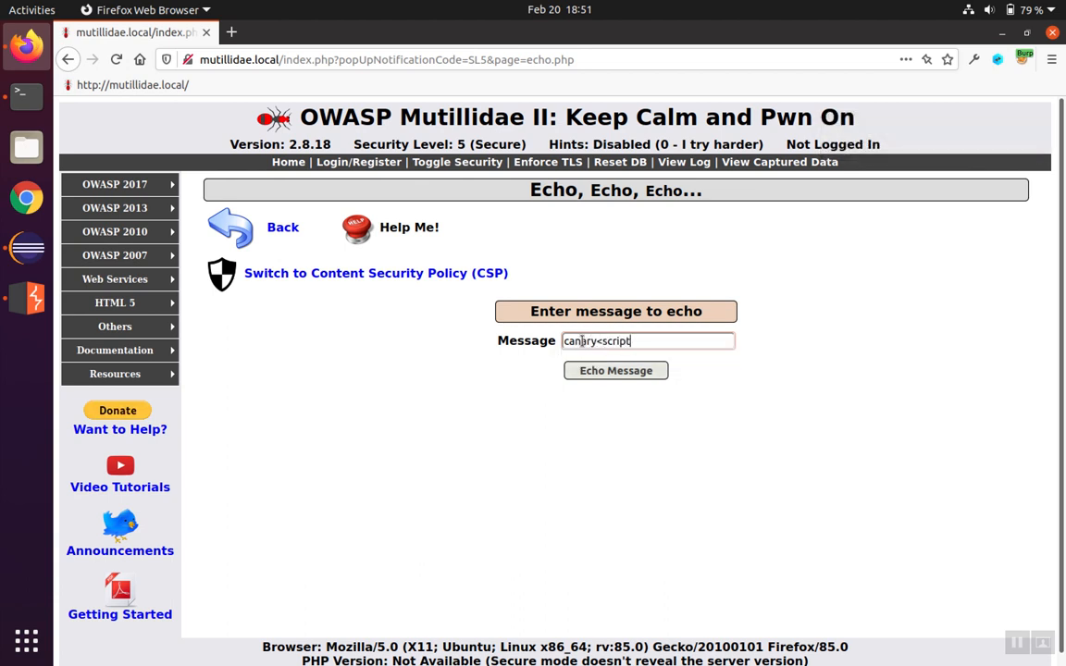
{"action": "type", "text": ">alert"}
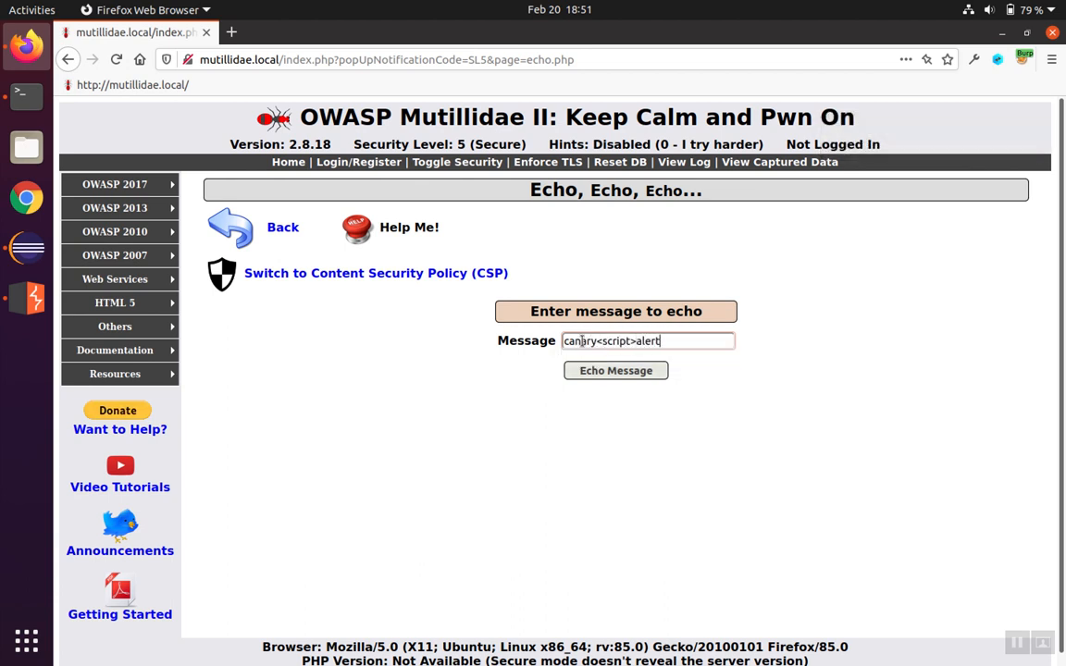
{"action": "type", "text": "("}
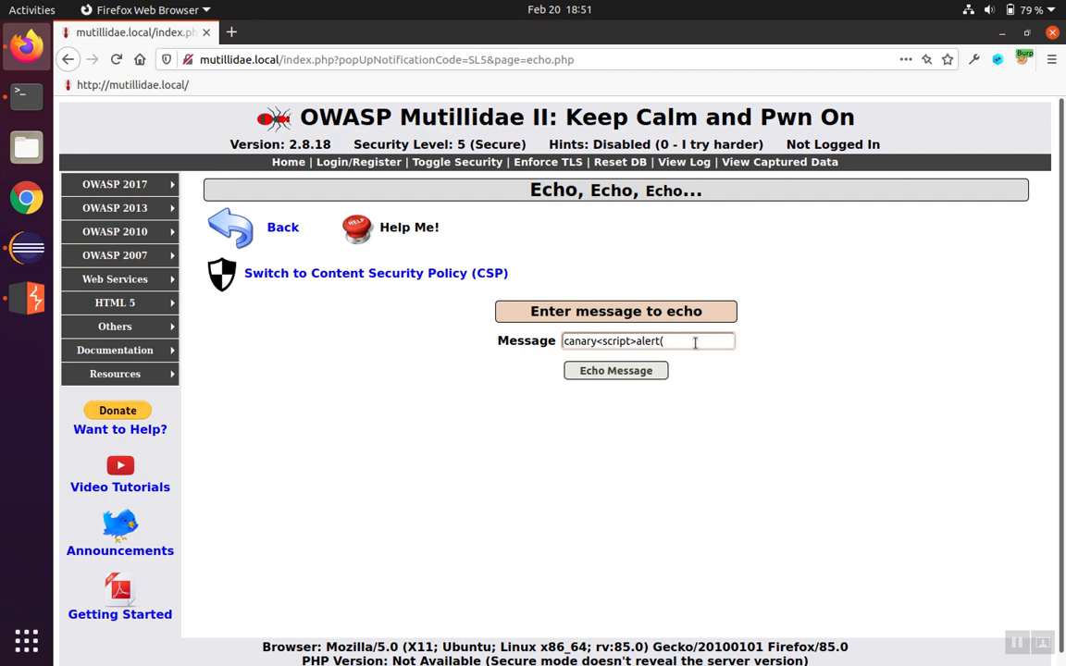
Step: Inspect the message field's HTML markup via Inspect Element, showing its maxlength of 20
{"action": "right_click", "coordinate": [648, 341]}
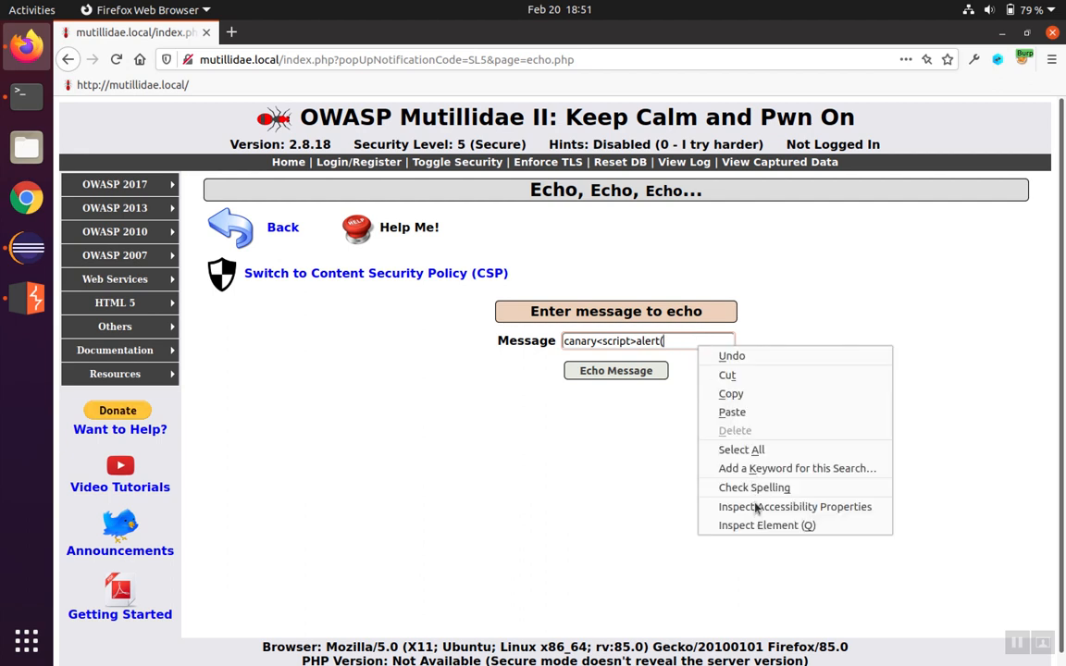
{"action": "left_click", "coordinate": [766, 526]}
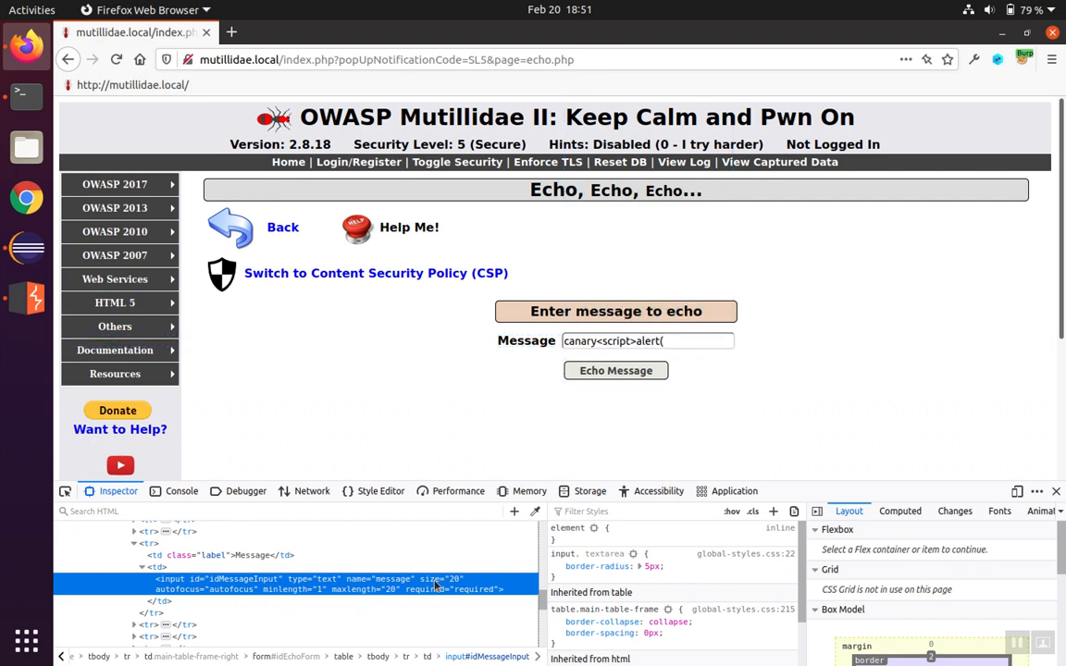
{"action": "mouse_move", "coordinate": [374, 585]}
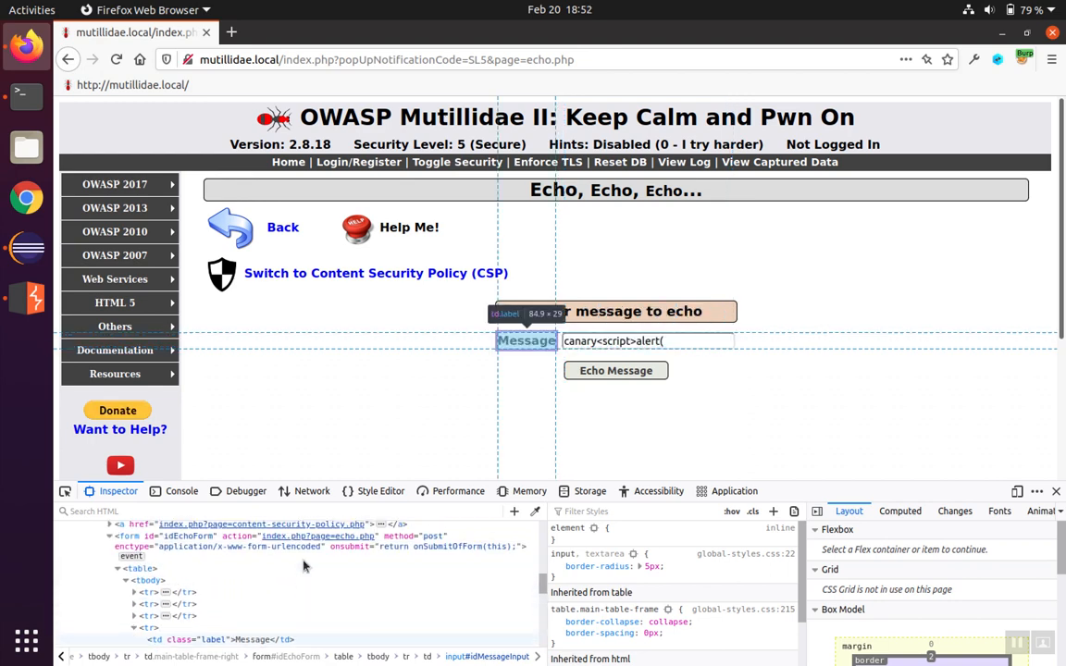
{"action": "mouse_move", "coordinate": [341, 551]}
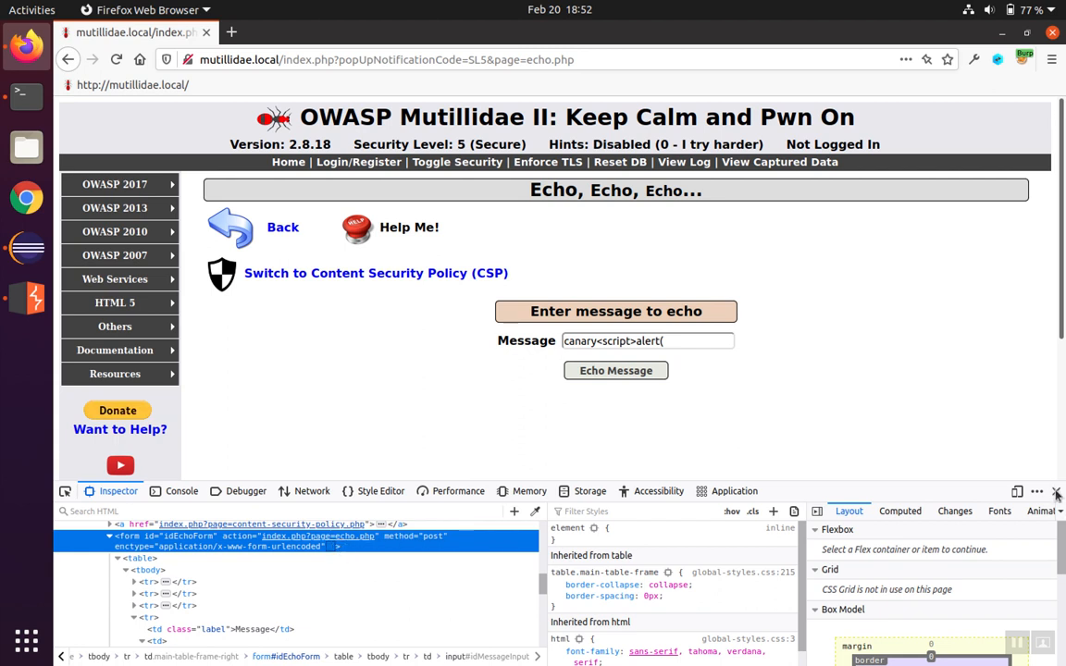
Step: Complete the payload as canary<script>alert(9)</script> from autocomplete and turn Burp Intercept on
{"action": "left_click", "coordinate": [1055, 492]}
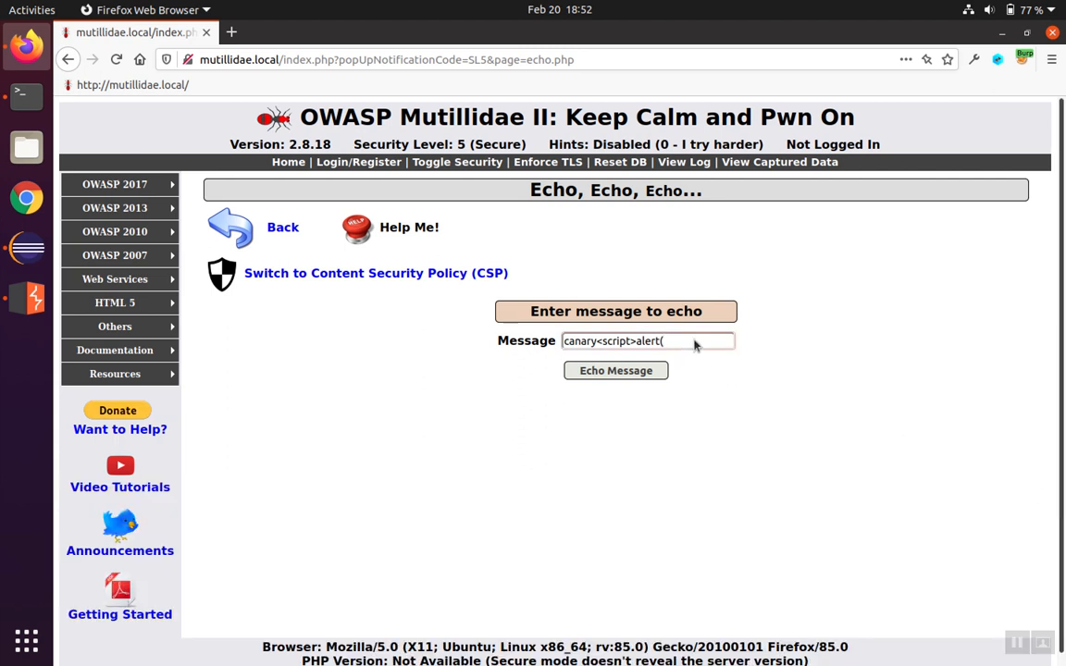
{"action": "type", "text": "9"}
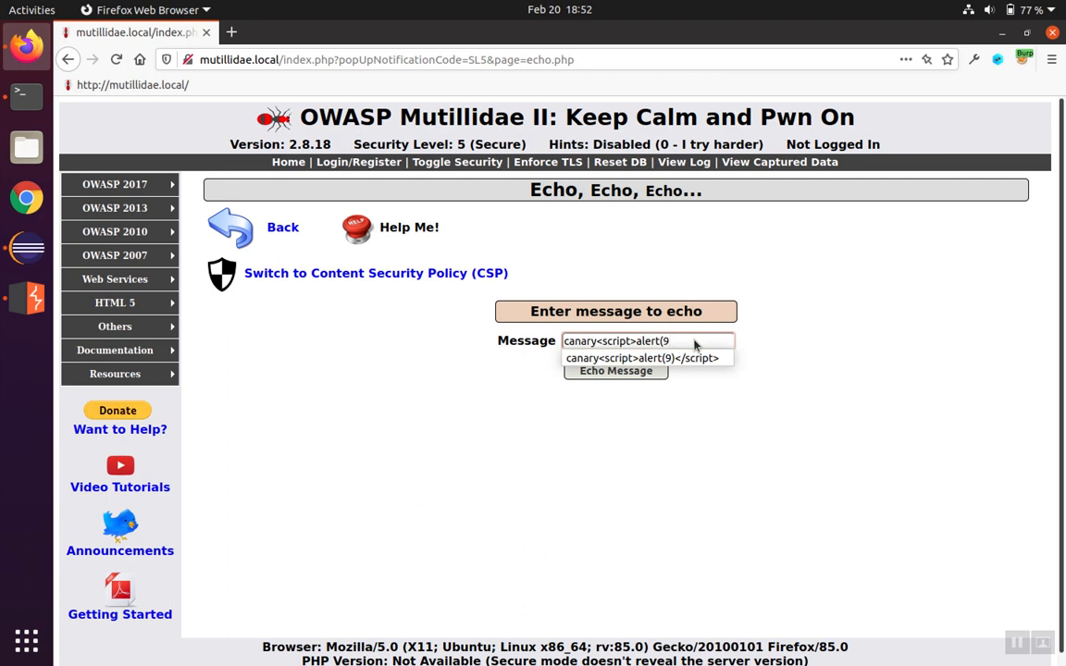
{"action": "left_click", "coordinate": [642, 359]}
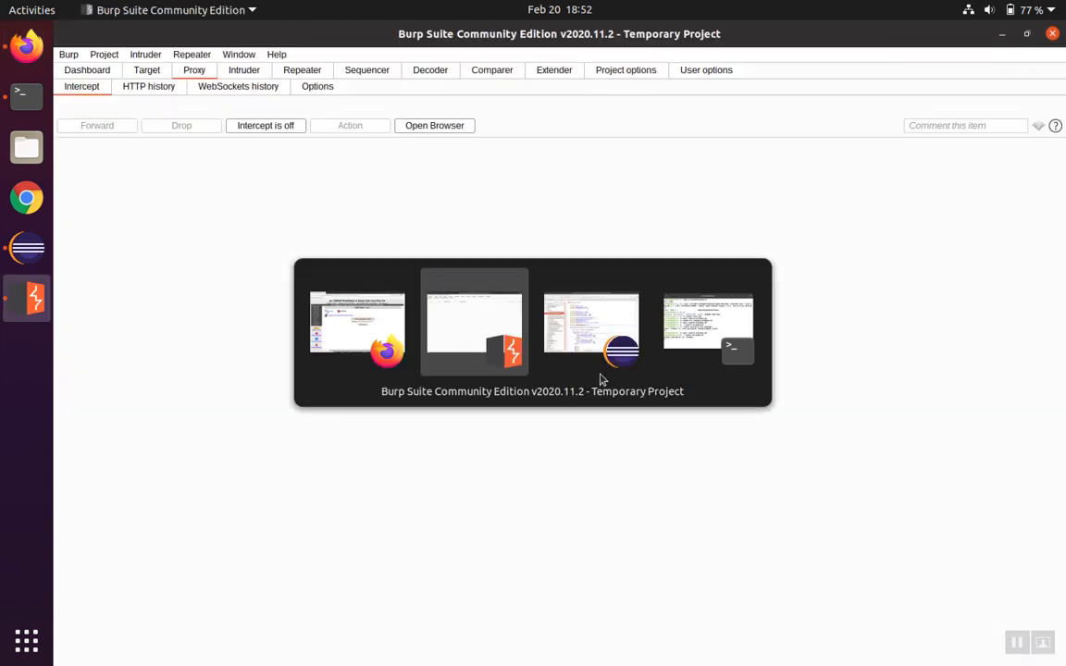
{"action": "left_click", "coordinate": [266, 126]}
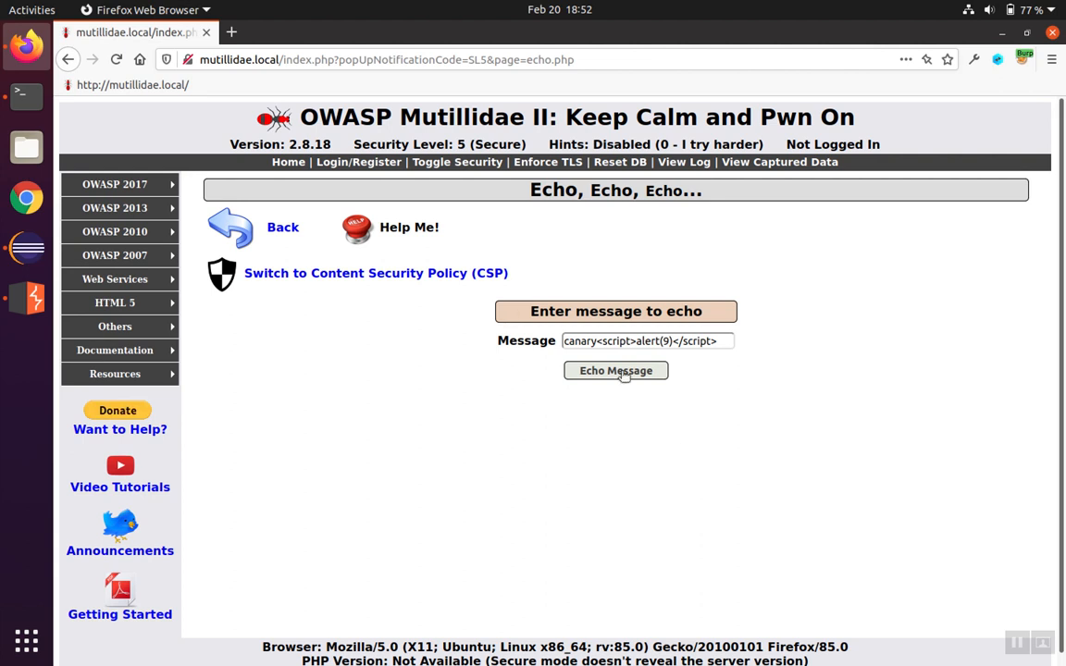
Step: Submit Echo Message, forward the request, and highlight the &lt;script&gt;-encoded canary in the response
{"action": "left_click", "coordinate": [614, 370]}
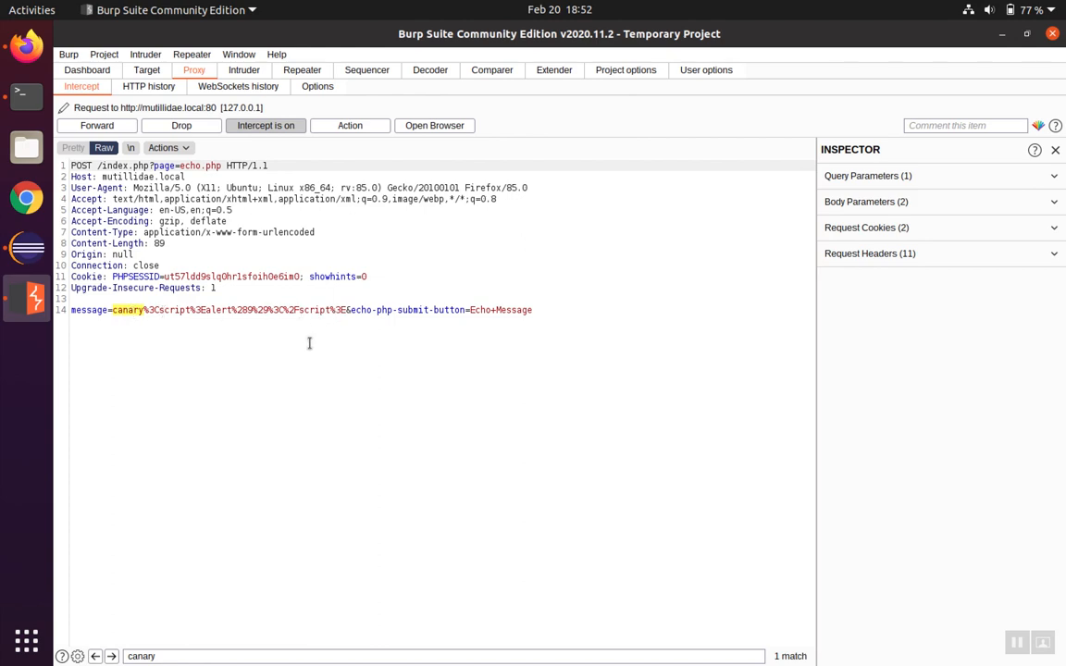
{"action": "left_click", "coordinate": [96, 126]}
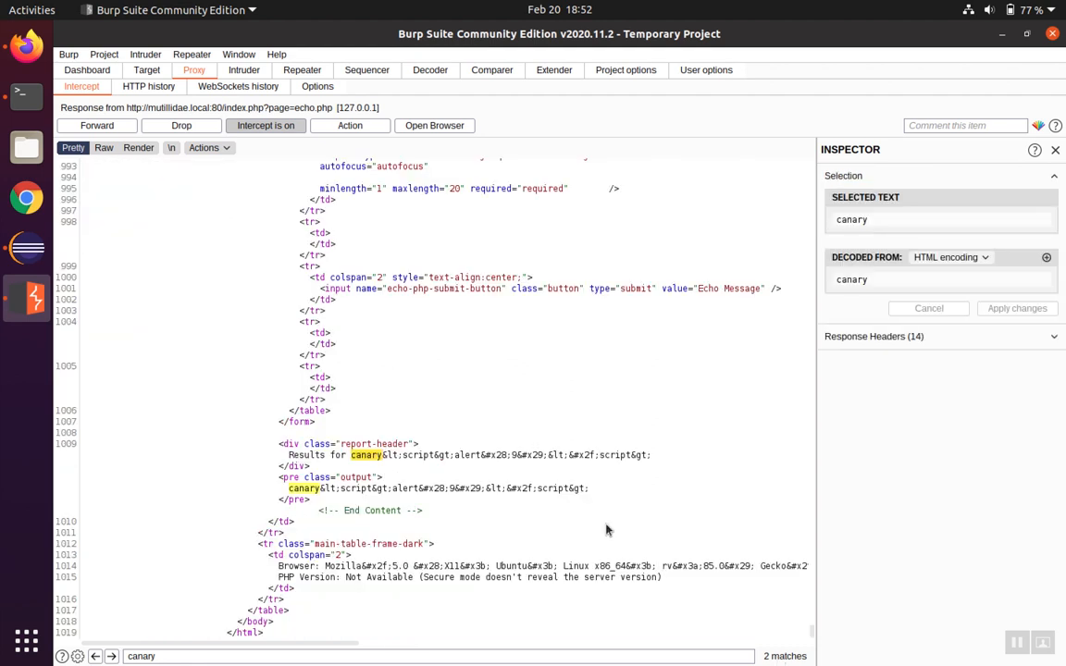
{"action": "mouse_move", "coordinate": [355, 459]}
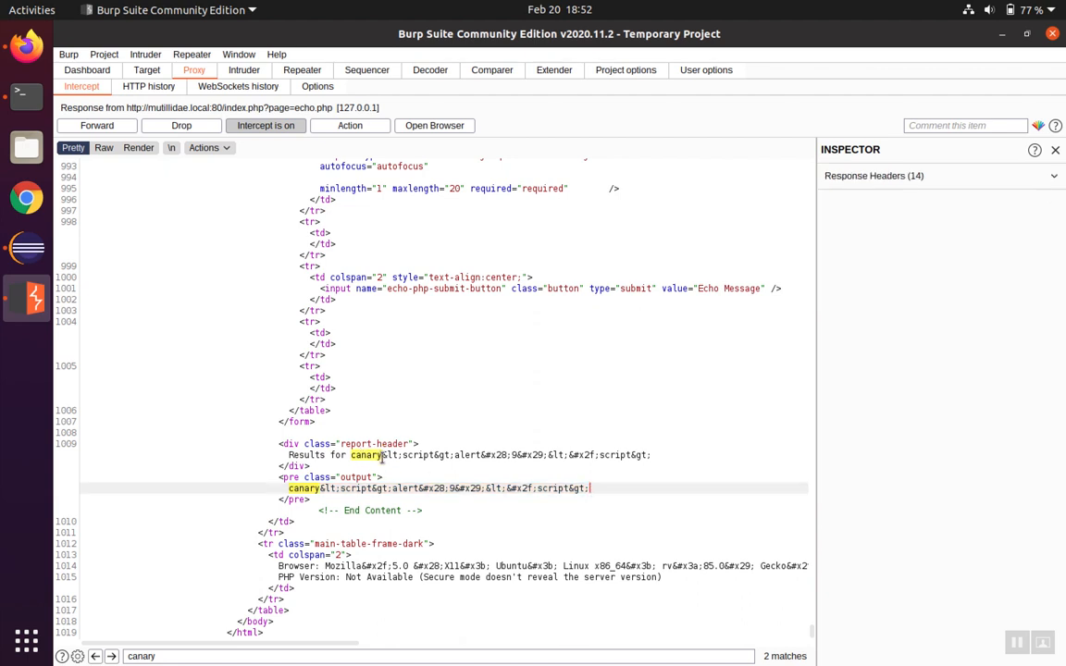
{"action": "left_click_drag", "start_coordinate": [385, 455], "coordinate": [625, 455]}
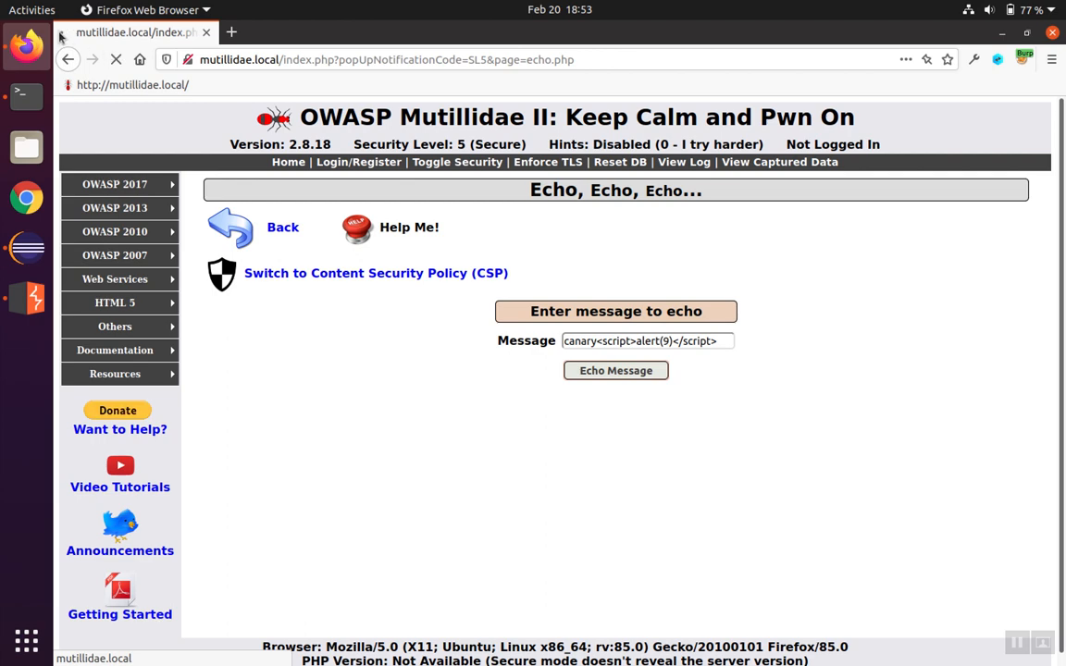
Step: Turn Intercept off in Burp so the Echo page loads showing the payload as literal text
{"action": "key", "text": "alt+Tab"}
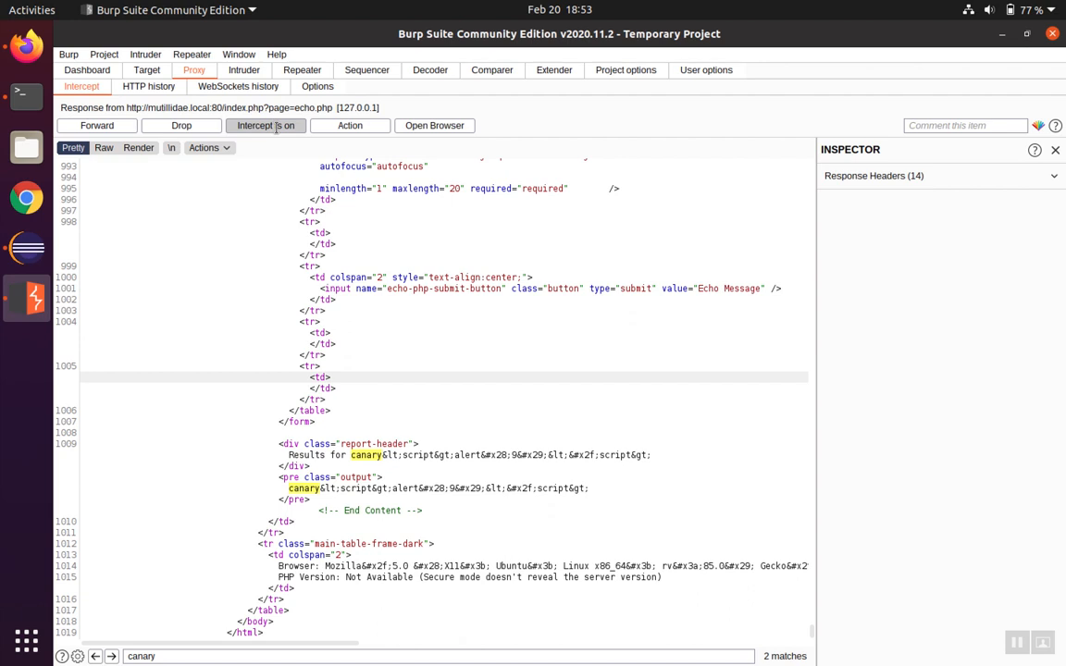
{"action": "left_click", "coordinate": [267, 126]}
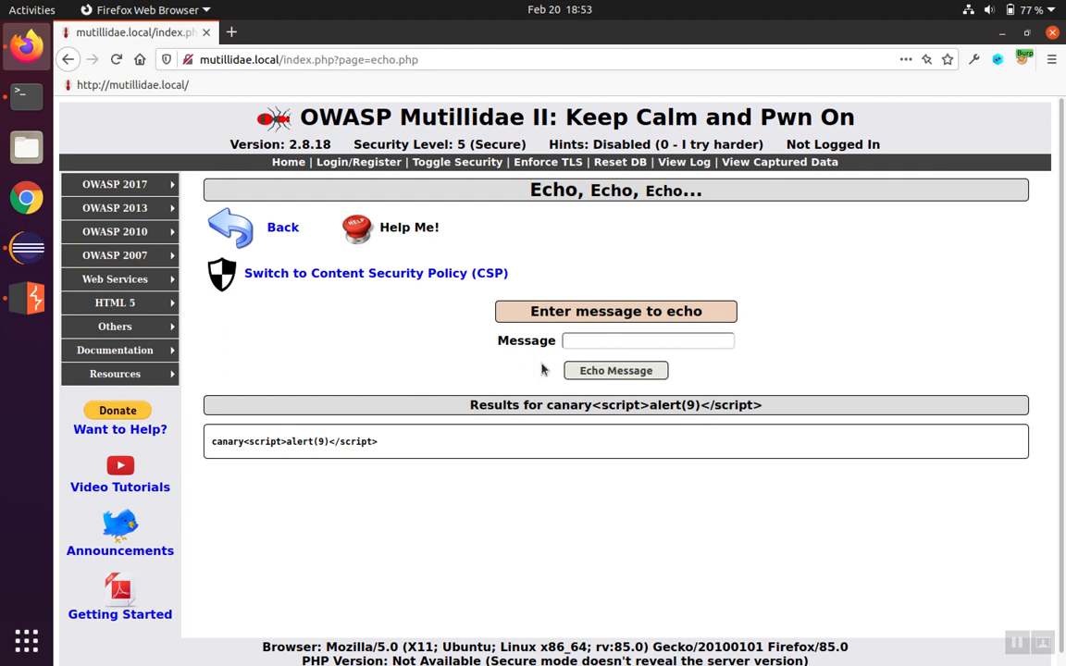
{"action": "mouse_move", "coordinate": [554, 411]}
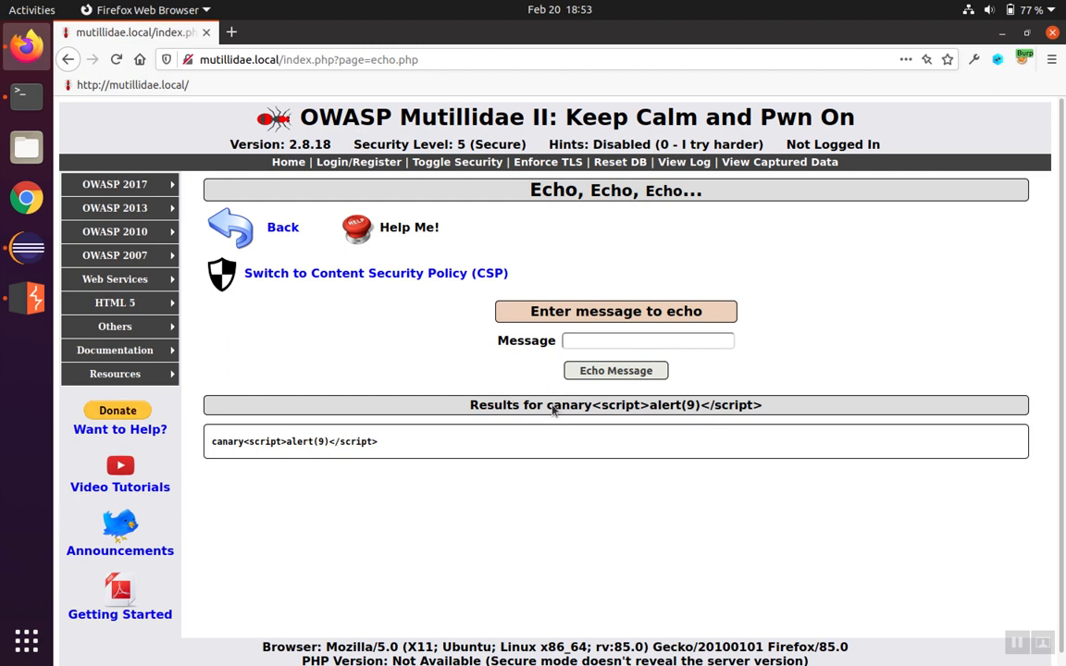
{"action": "mouse_move", "coordinate": [551, 411]}
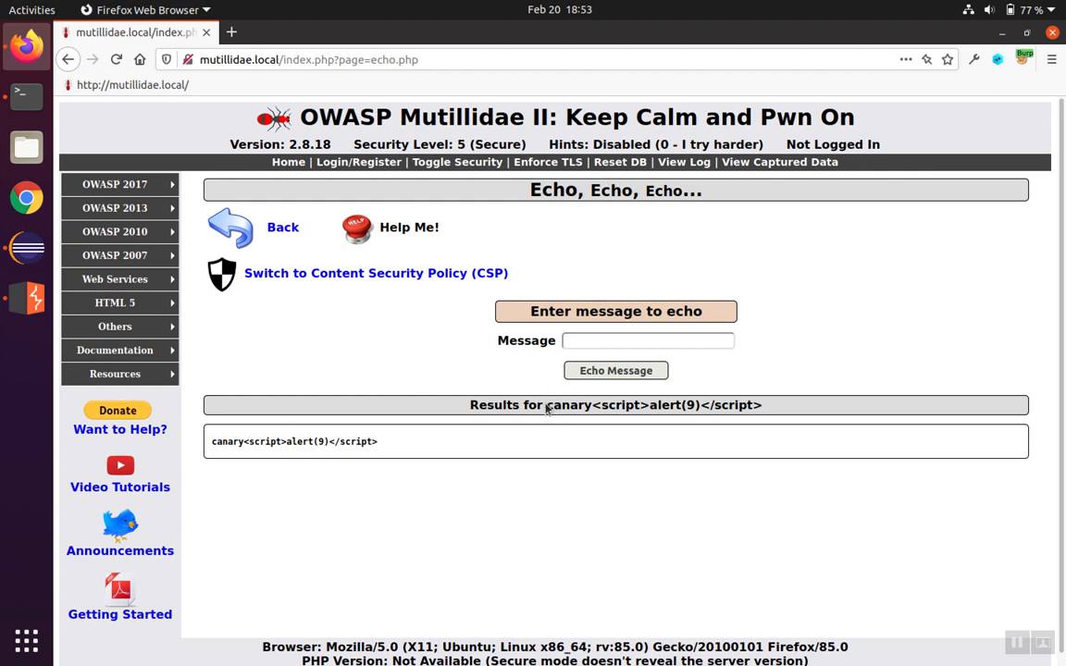
{"action": "left_click", "coordinate": [647, 341]}
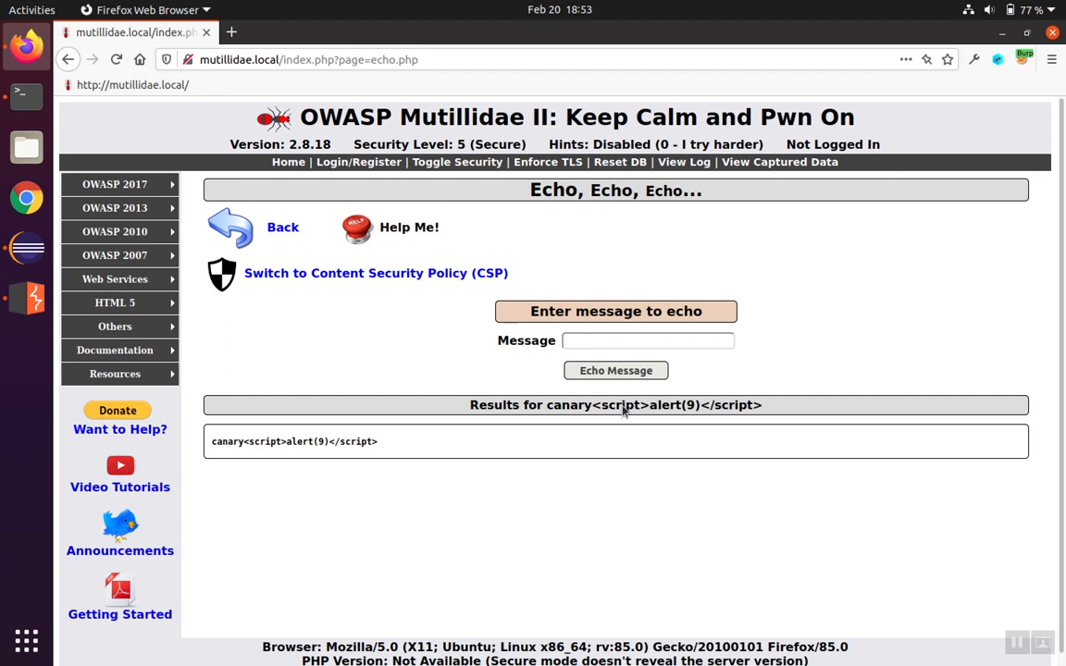
{"action": "mouse_move", "coordinate": [274, 359]}
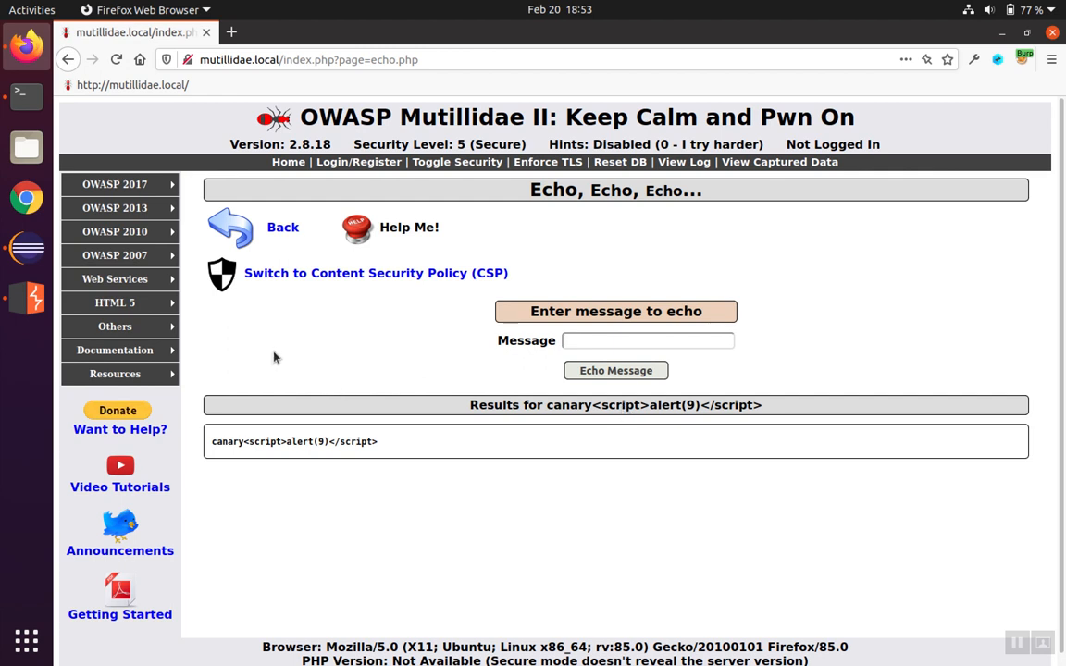